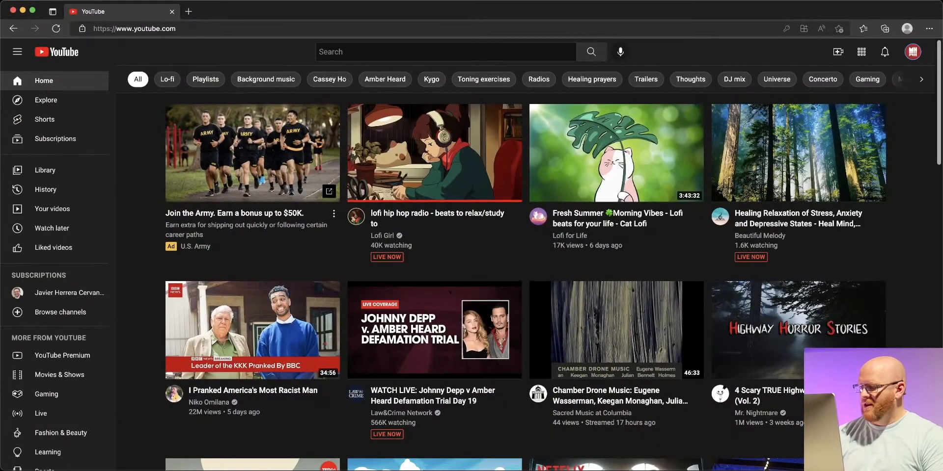
mouse_move(686, 113)
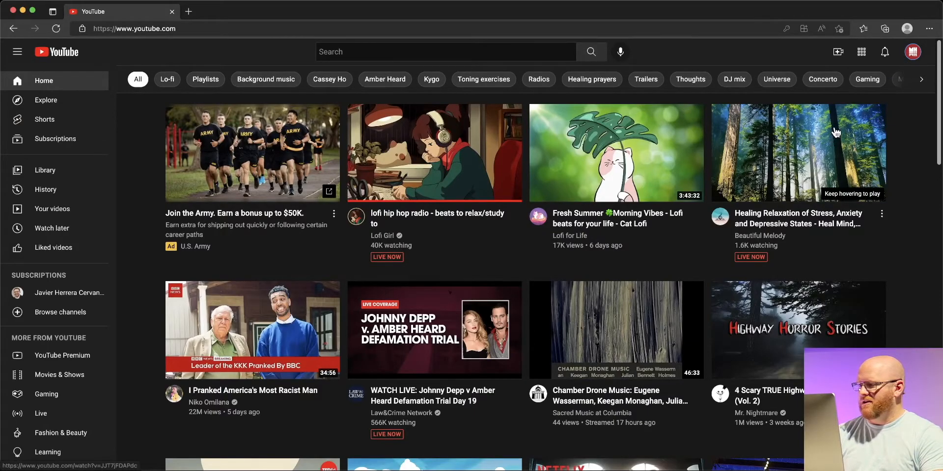
Step: Switch from the YouTube home page to YouTube Studio via the account menu
click(912, 52)
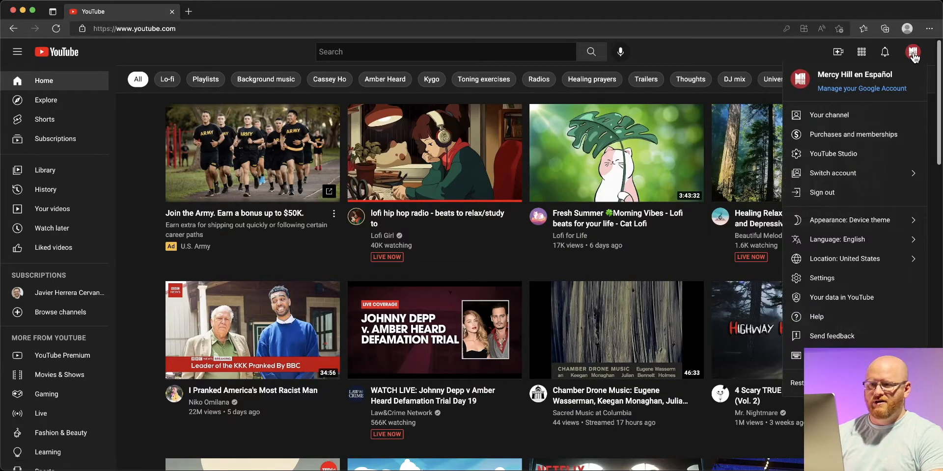
mouse_move(832, 154)
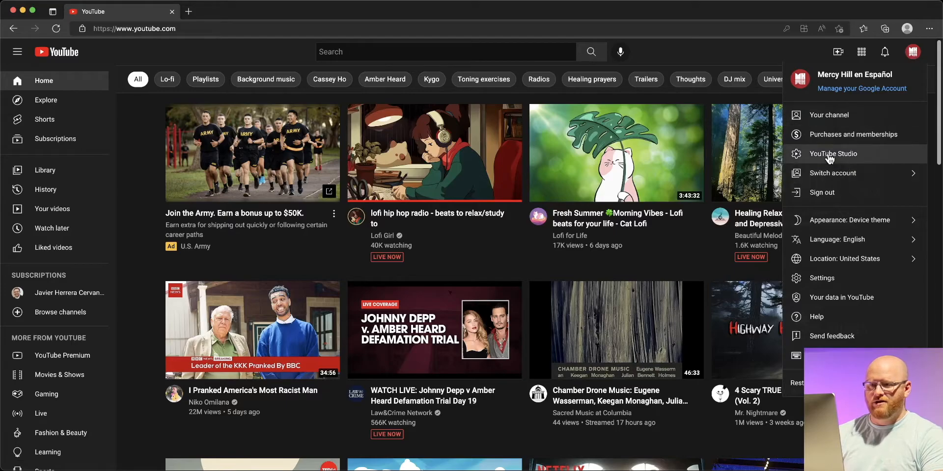
click(832, 153)
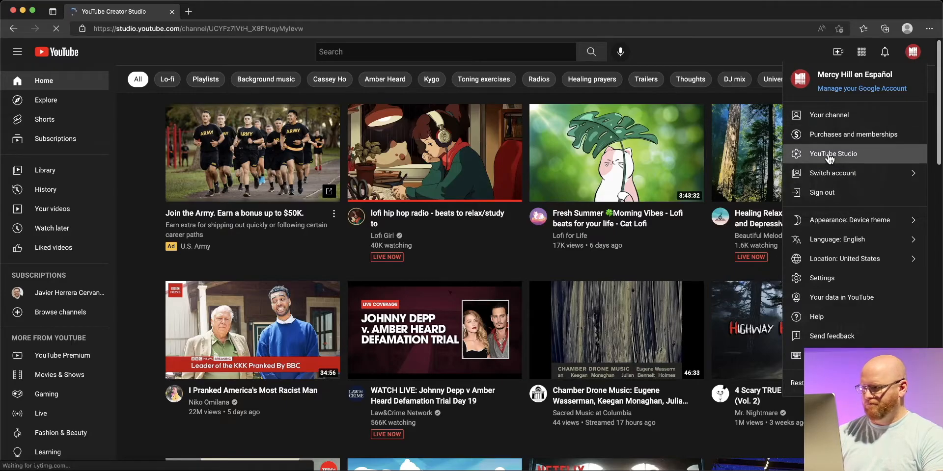
Step: Show the Live replays list in the Channel content area
click(833, 153)
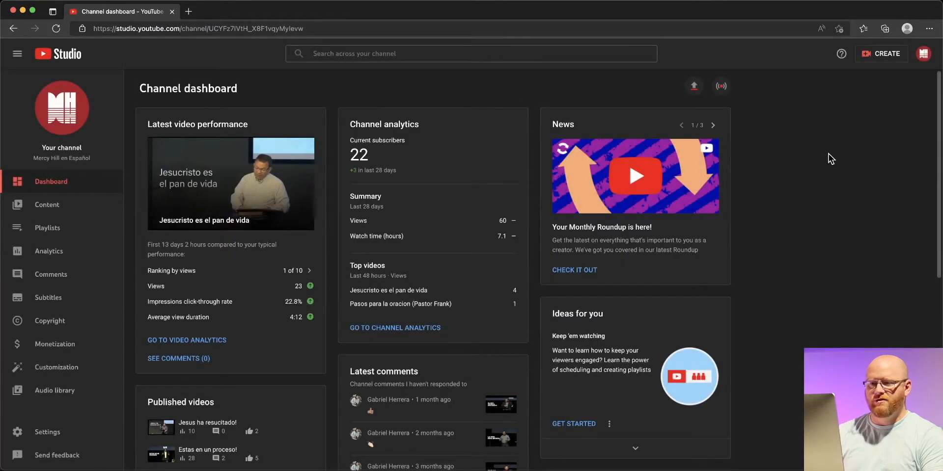
mouse_move(807, 169)
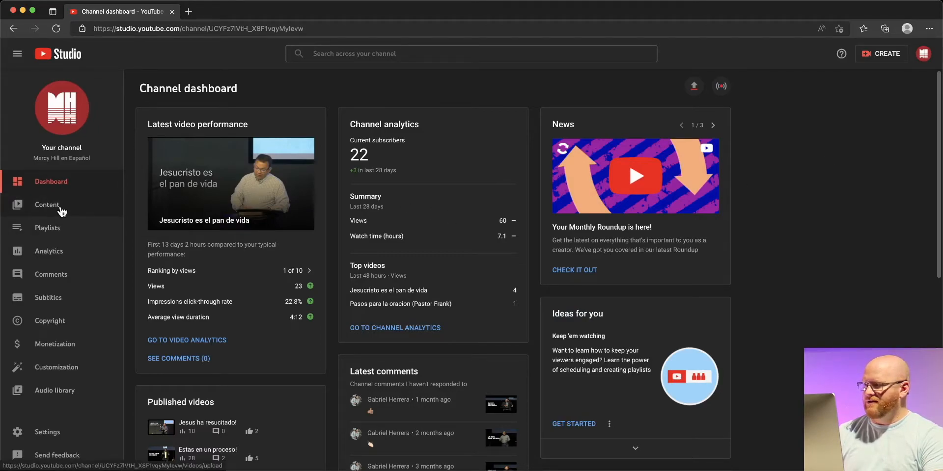
click(47, 205)
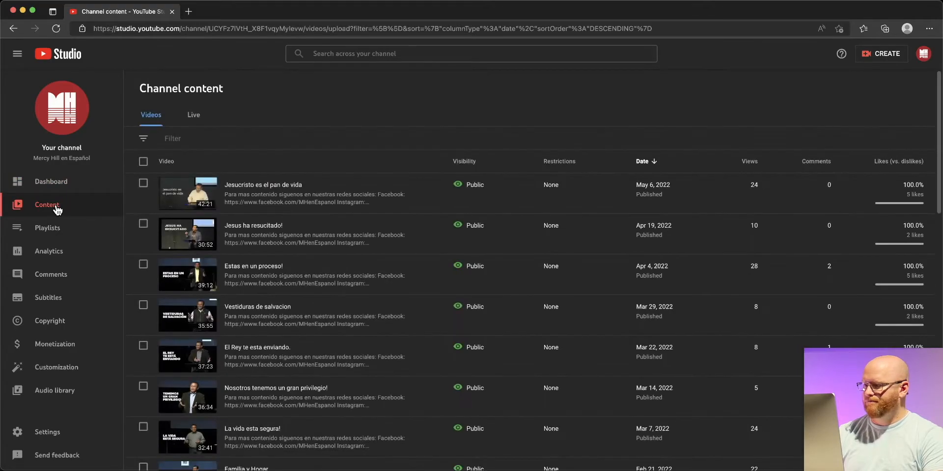
mouse_move(203, 255)
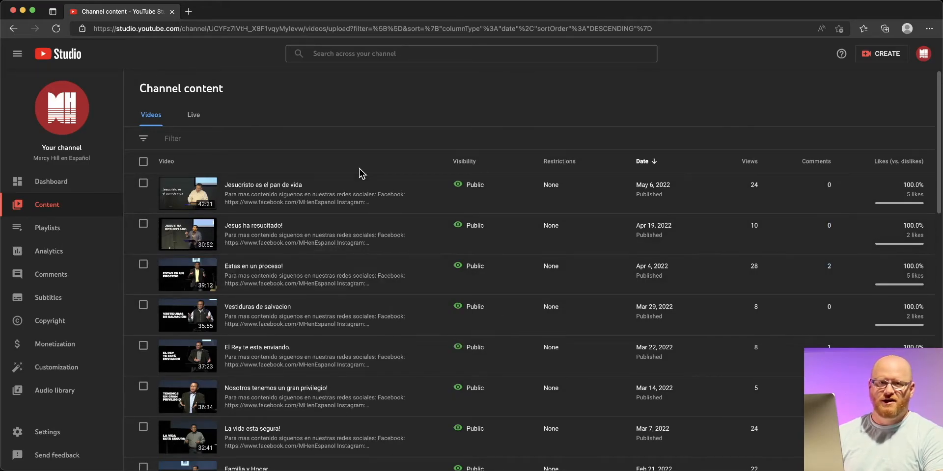
click(194, 115)
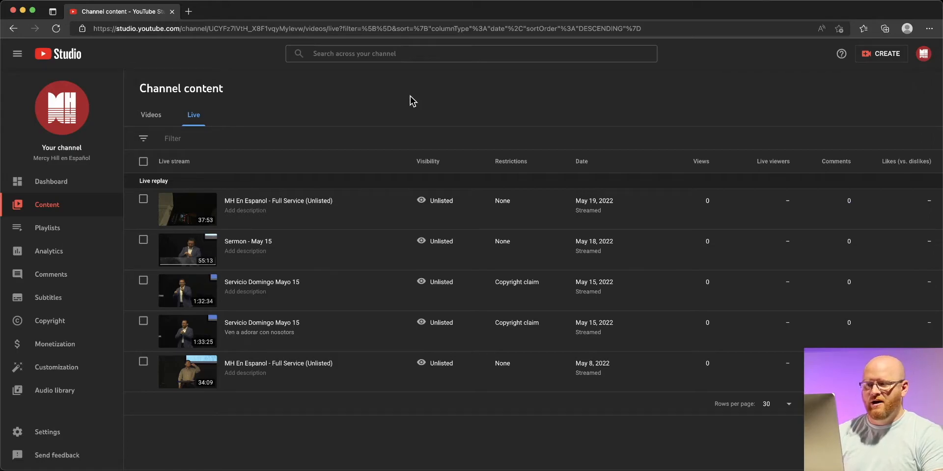
mouse_move(397, 194)
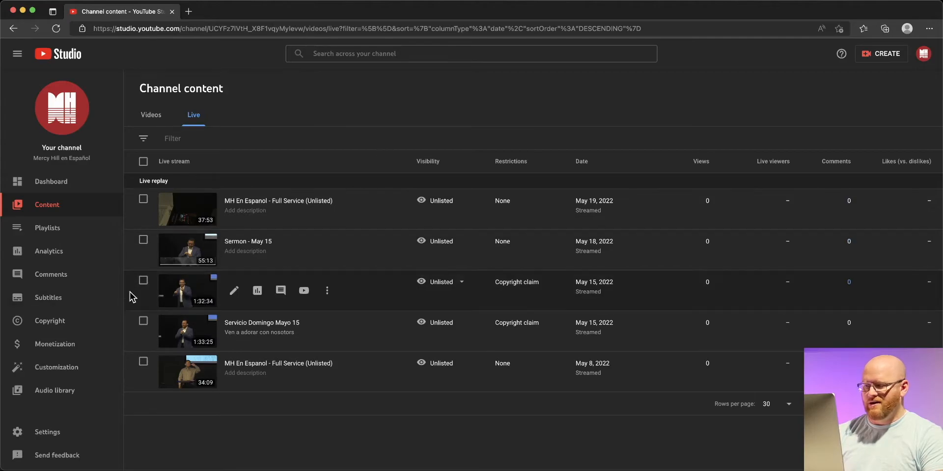
mouse_move(304, 291)
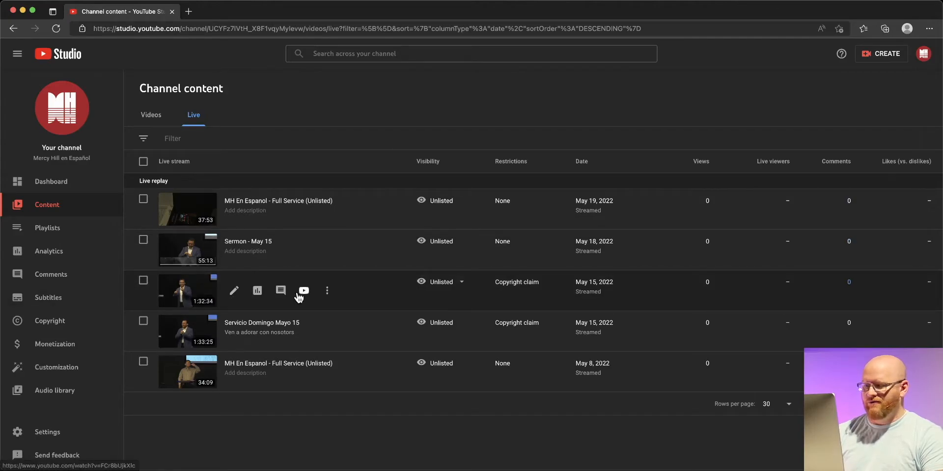
mouse_move(327, 291)
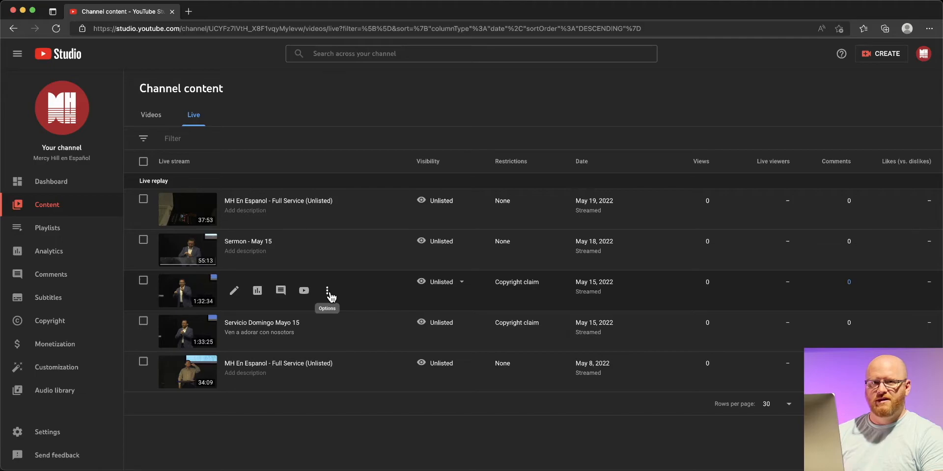
Step: Start downloading the 'Servicio Domingo Mayo 15' replay and cancel changing its visibility to Public
click(327, 291)
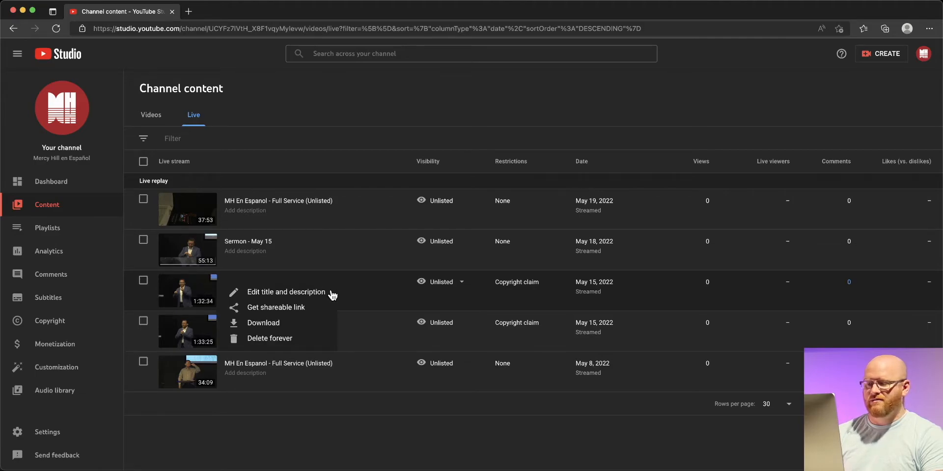
mouse_move(263, 323)
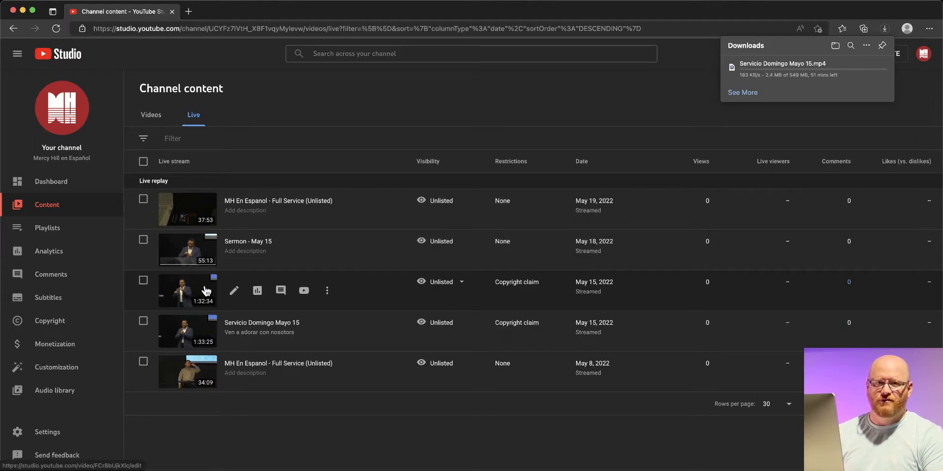
click(461, 282)
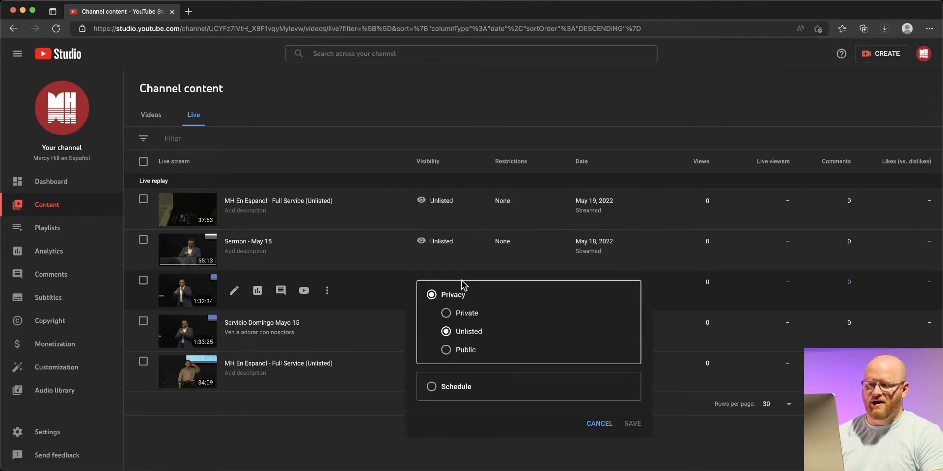
click(446, 349)
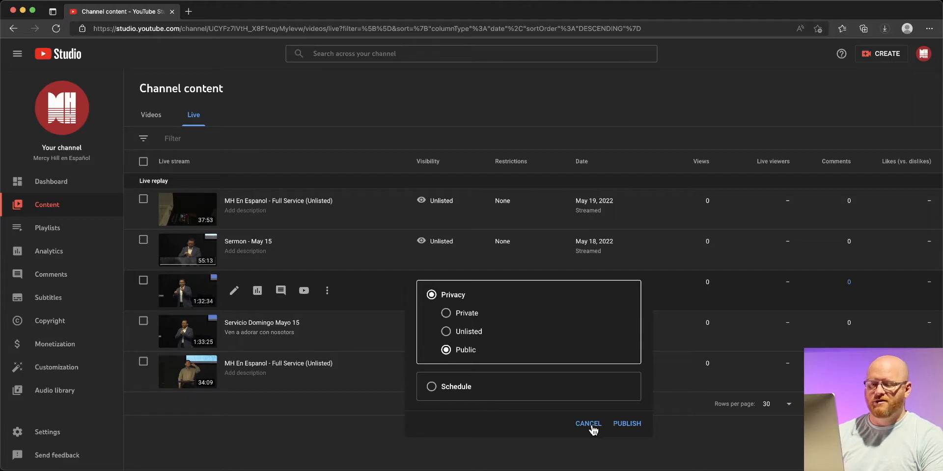
click(588, 424)
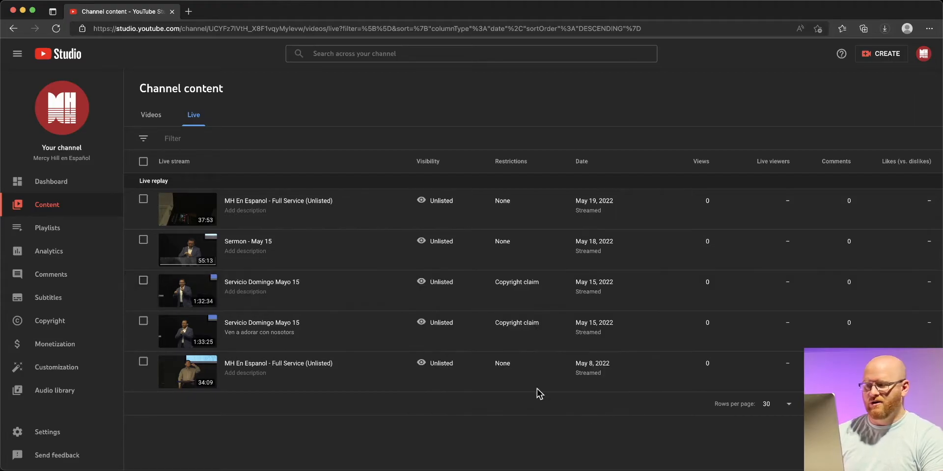
Step: Open the Mayo 15 replay's Video details and focus its empty Description field
click(262, 282)
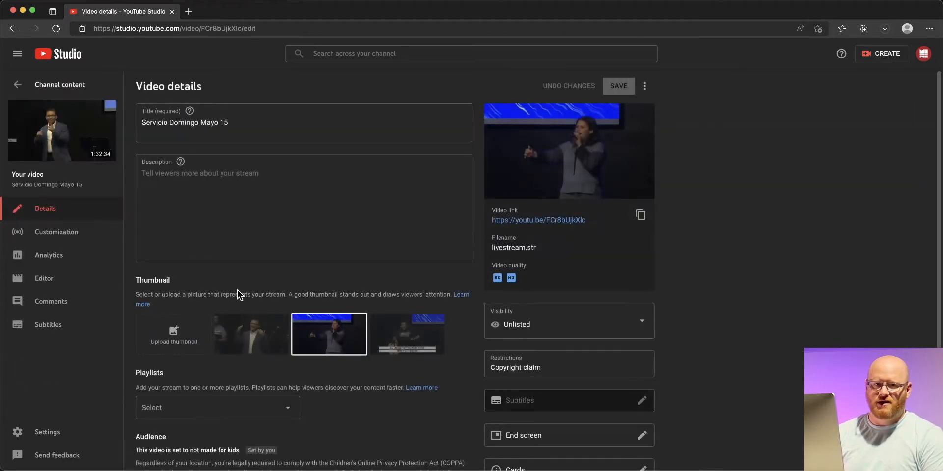
mouse_move(211, 92)
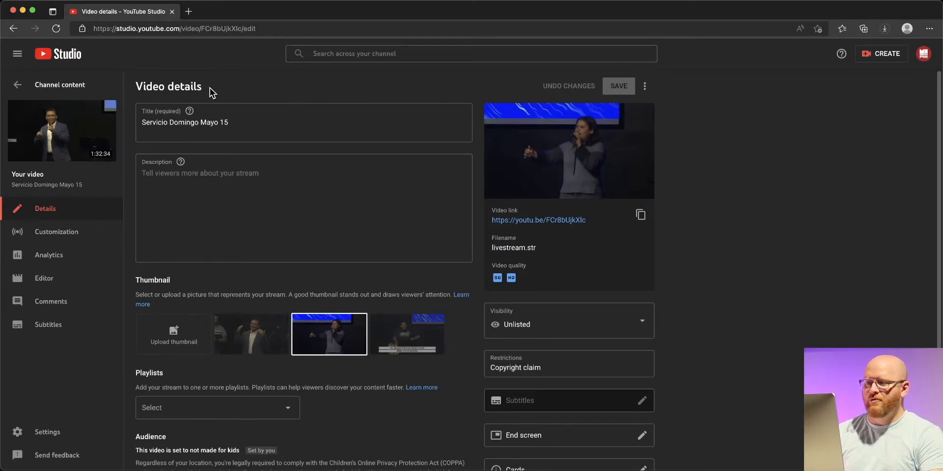
click(233, 215)
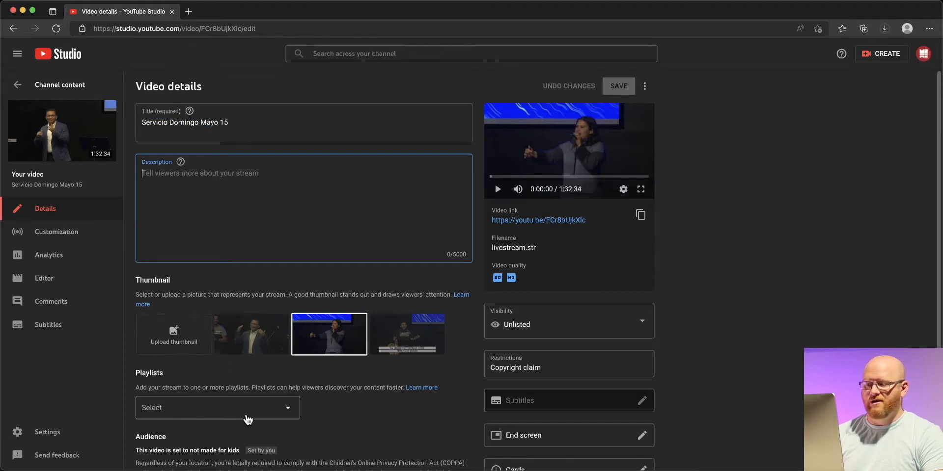
mouse_move(295, 419)
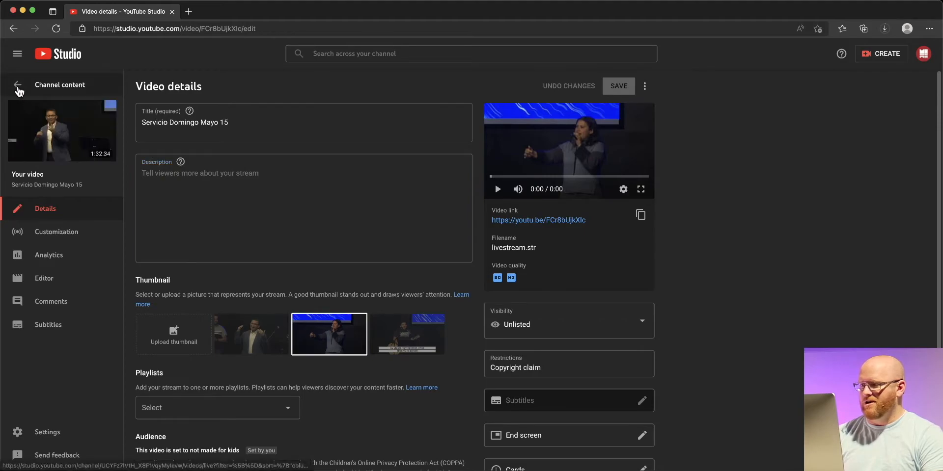
Step: Return to Channel content and open 2.27.22_Announcements.mp4 from Downloads
click(17, 85)
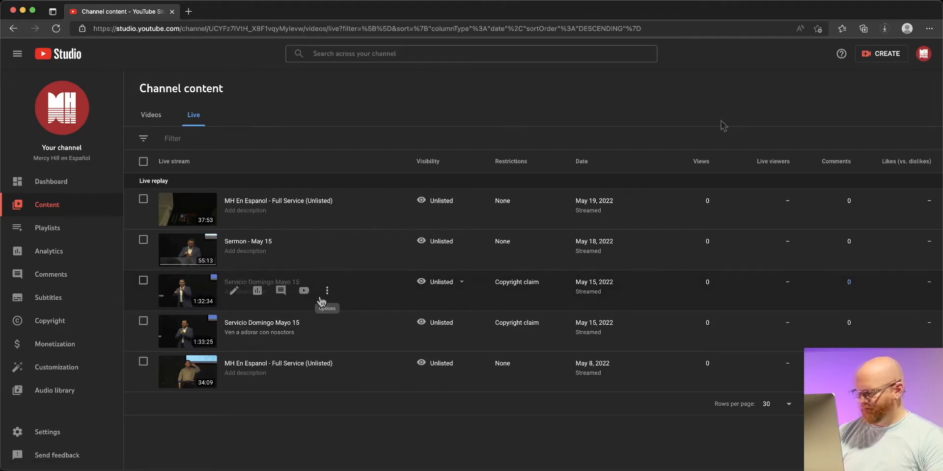
mouse_move(724, 126)
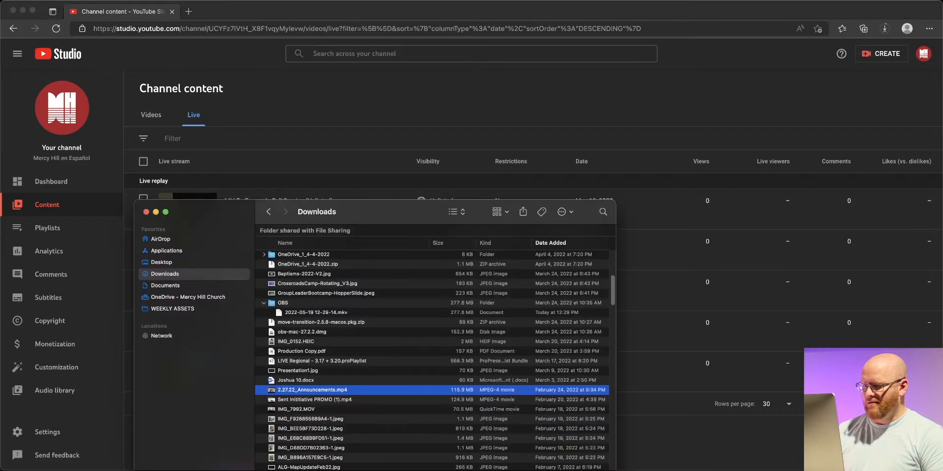
double_click(311, 390)
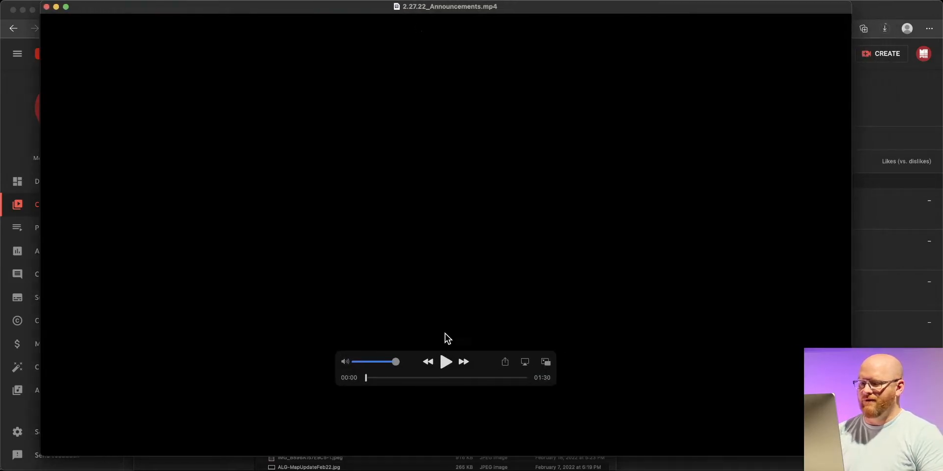
Step: Play and pause the announcements clip in QuickTime Player
click(446, 361)
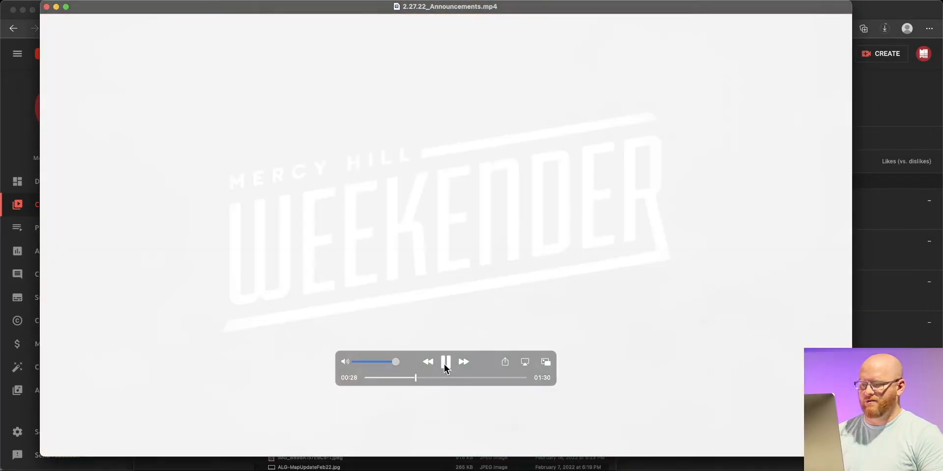
click(446, 361)
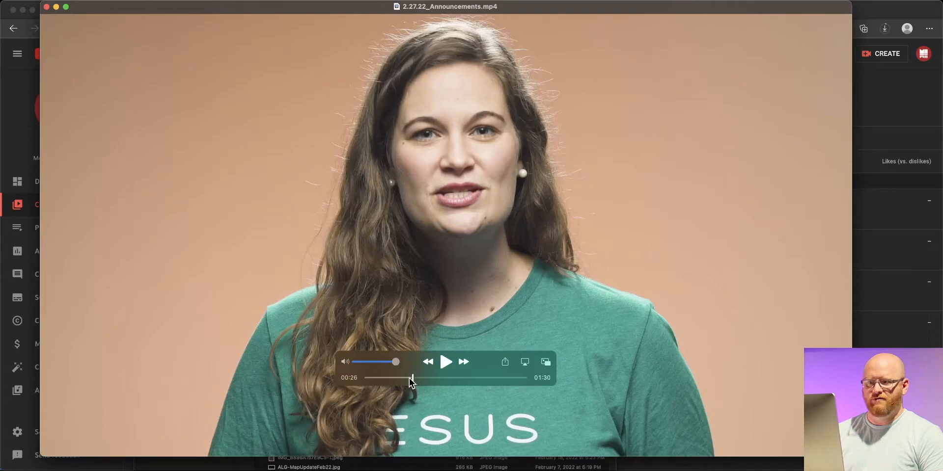
mouse_move(351, 231)
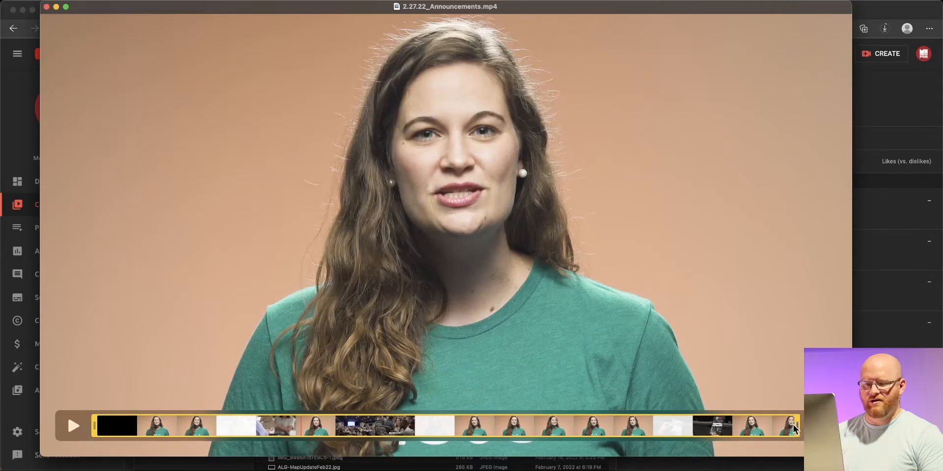
Step: Set the trim range to roughly 01:08.80–01:21.20 of the clip
click(73, 425)
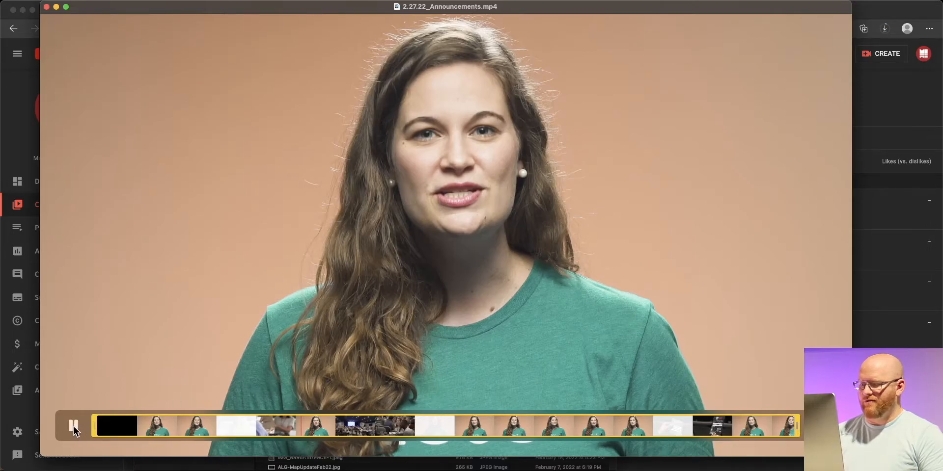
click(74, 426)
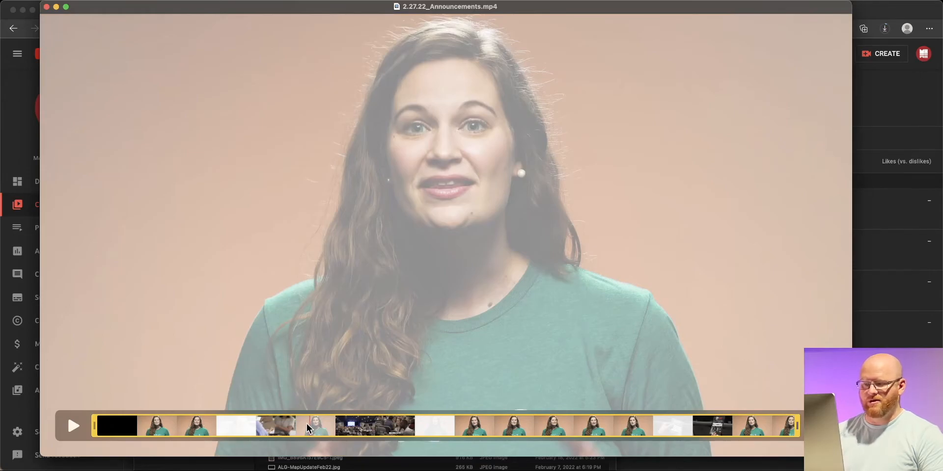
click(117, 426)
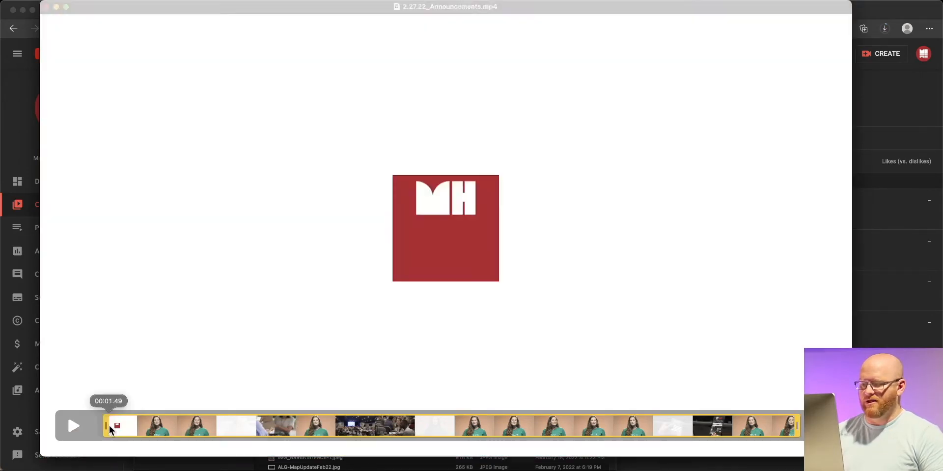
click(459, 425)
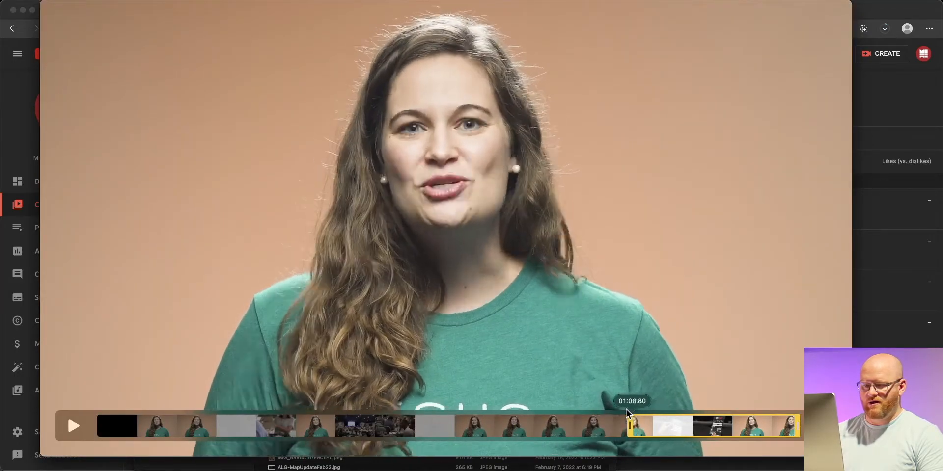
drag(628, 414, 569, 420)
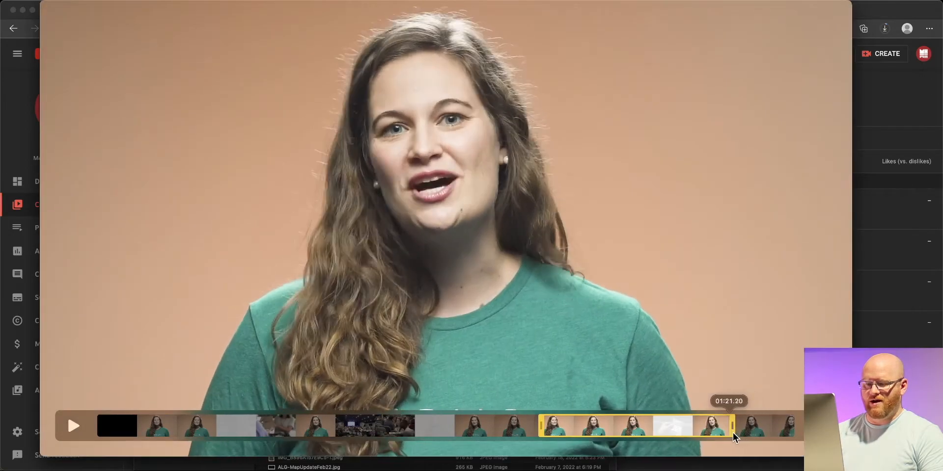
drag(737, 427, 719, 427)
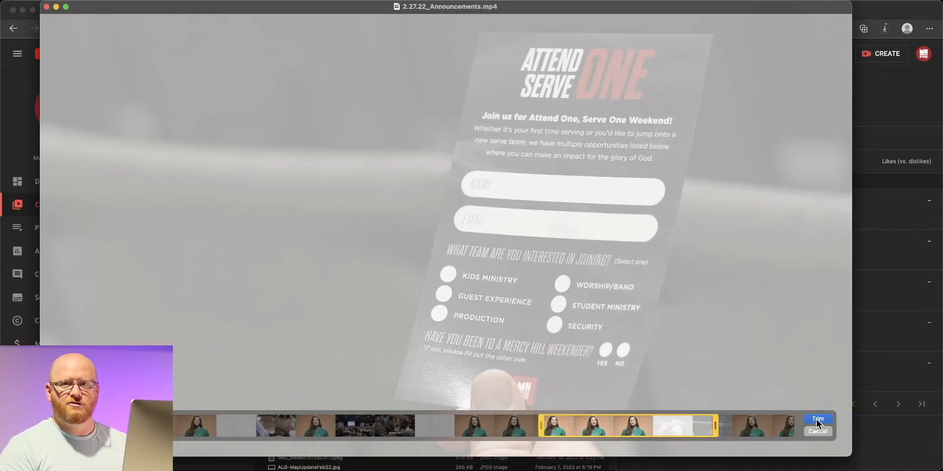
Step: Trim the clip and export it to Downloads as 'Trimmed Example' in Greater Compatibility (H.264)
click(817, 420)
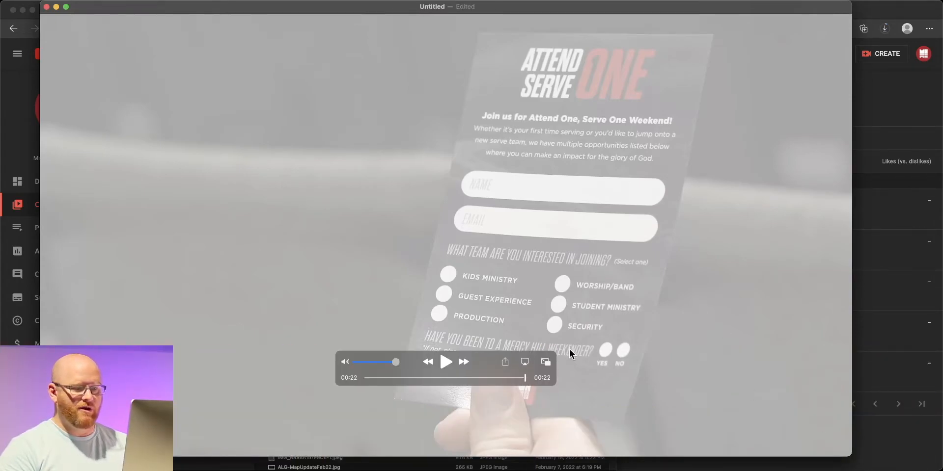
mouse_move(352, 386)
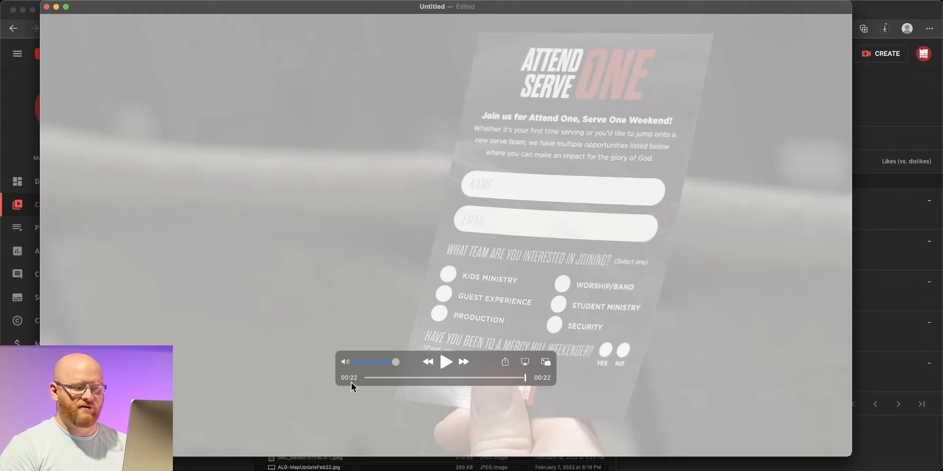
mouse_move(521, 396)
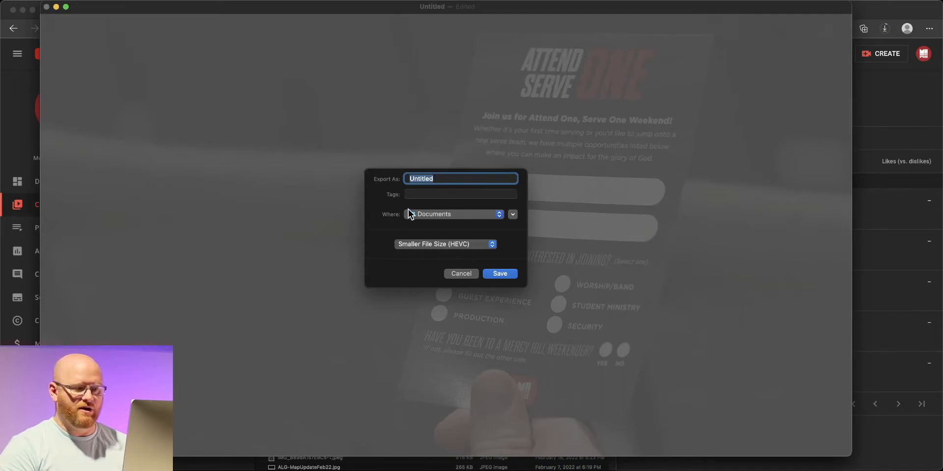
click(451, 214)
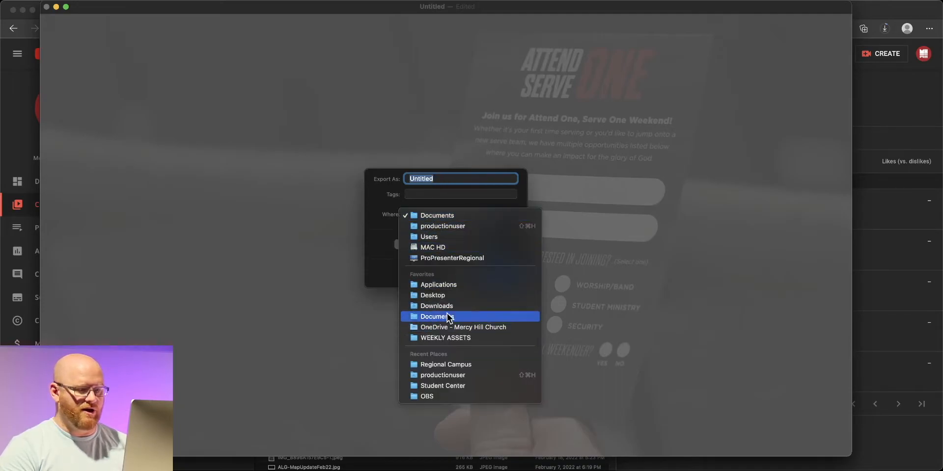
click(436, 305)
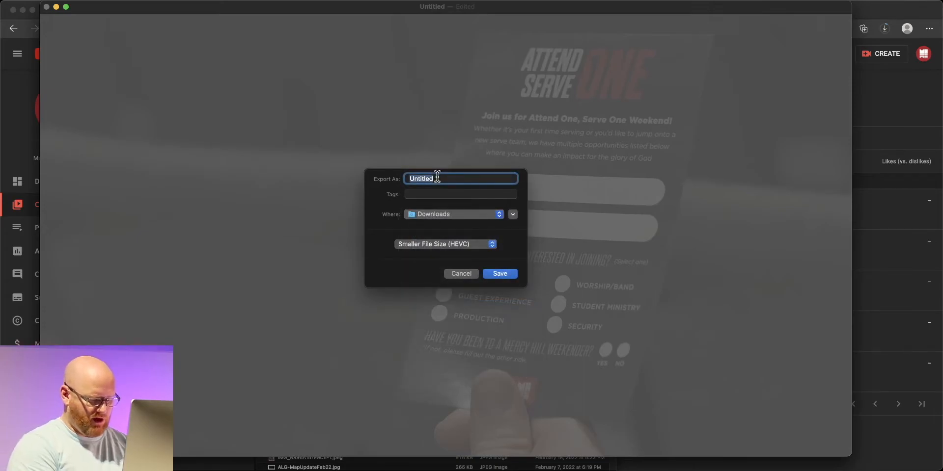
text(Trimmed E)
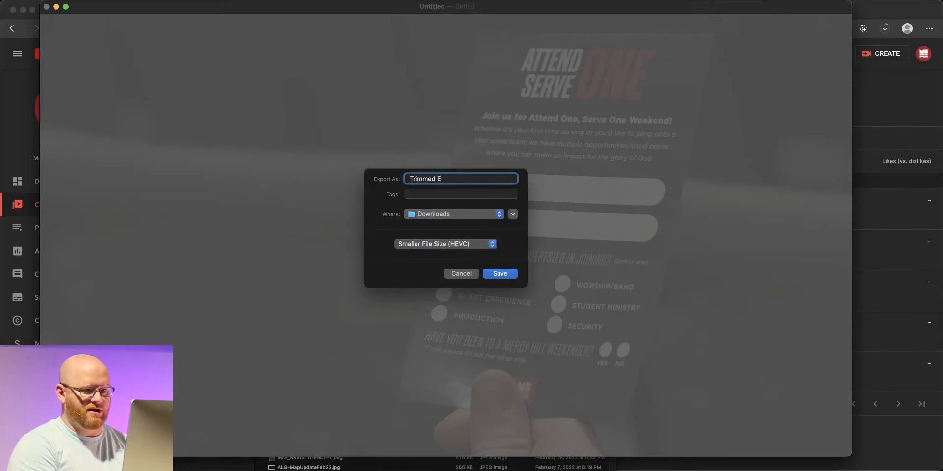
text(xample)
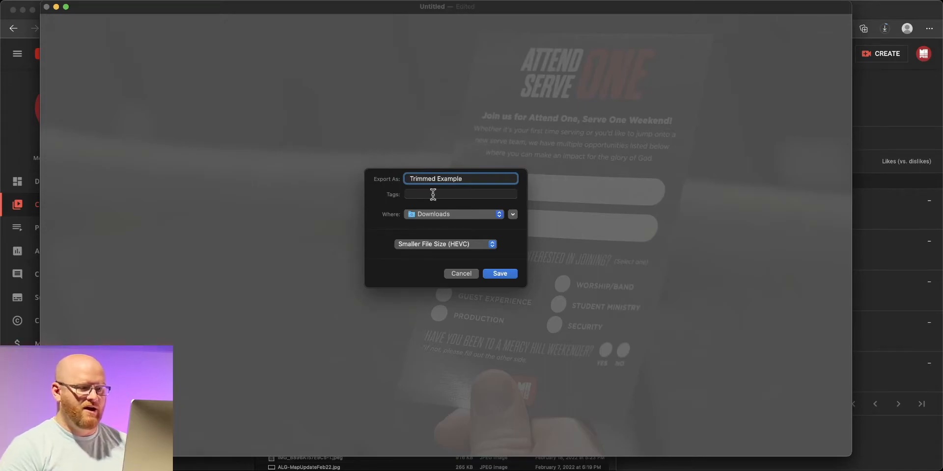
click(444, 245)
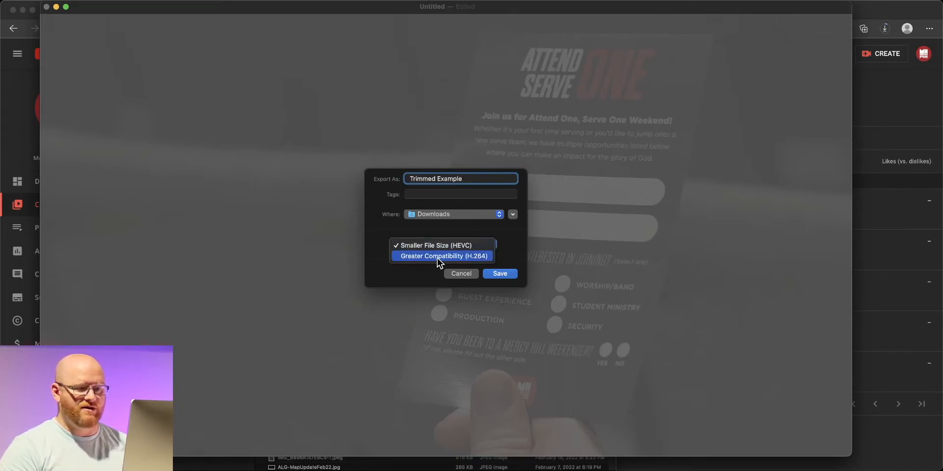
click(443, 255)
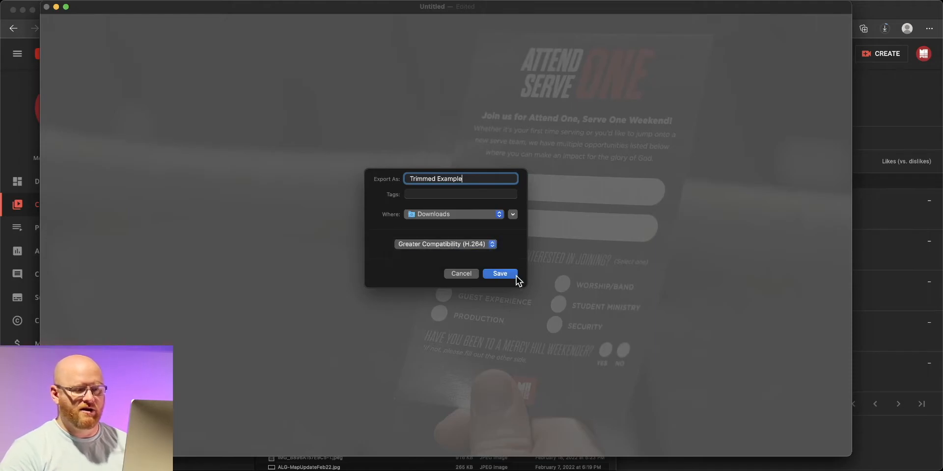
click(499, 274)
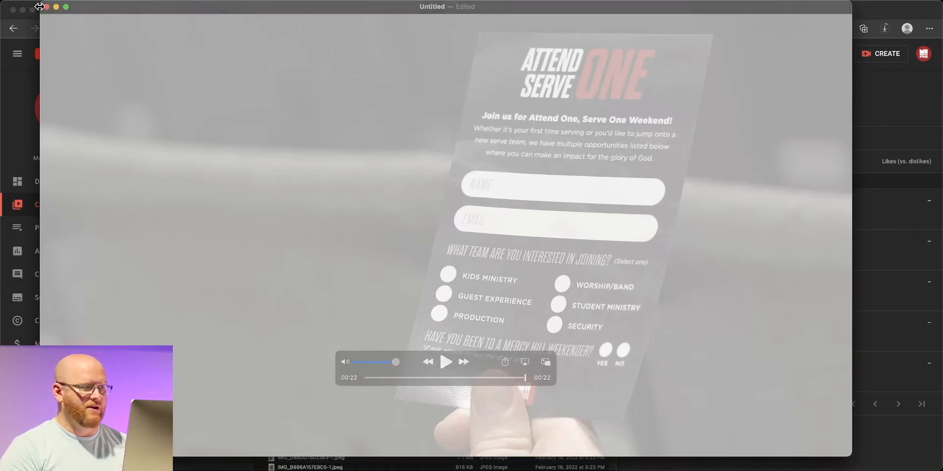
Step: Discard the unsaved Untitled movie and close the Downloads Finder window
click(48, 7)
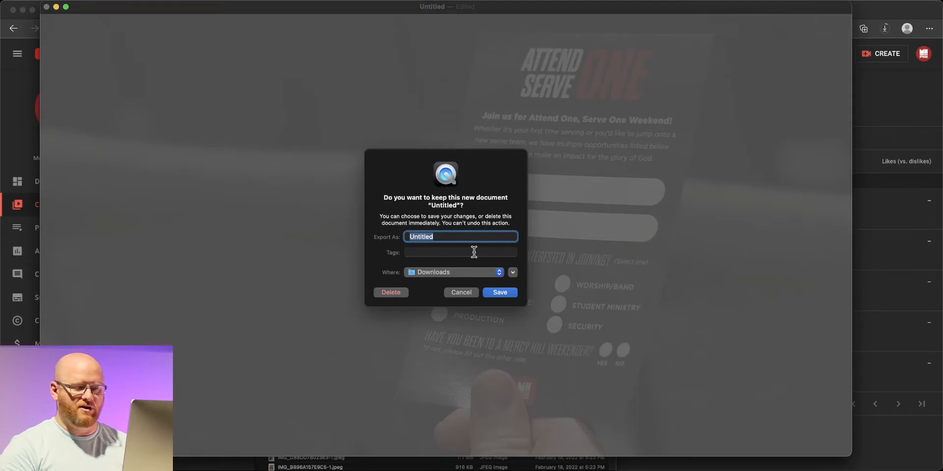
click(461, 293)
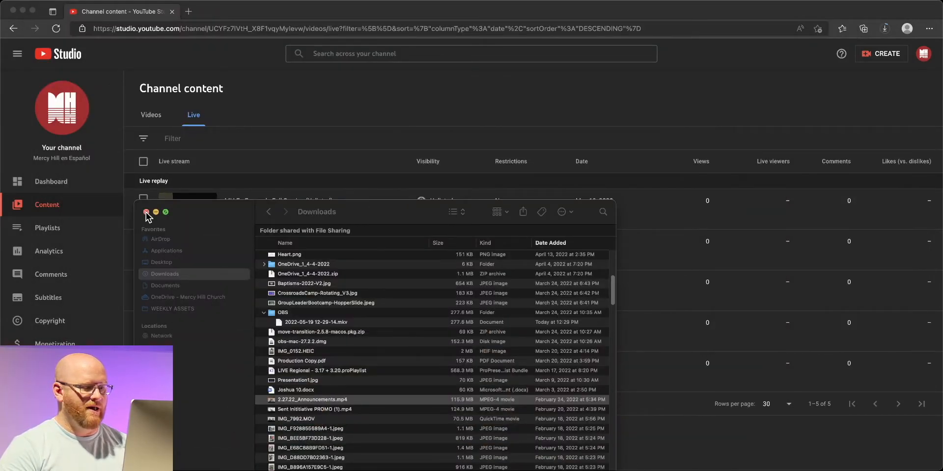
click(146, 212)
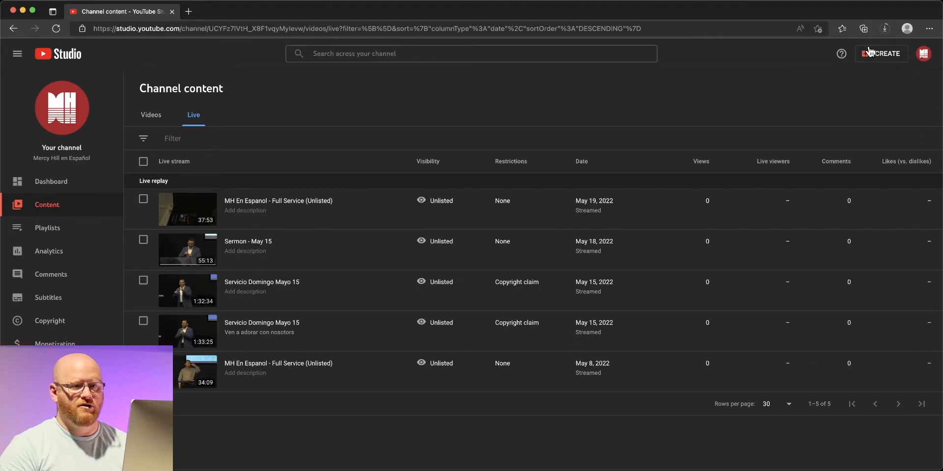
Step: Upload 'Trimmed Example.mov' from Downloads via Create > Upload videos
click(881, 53)
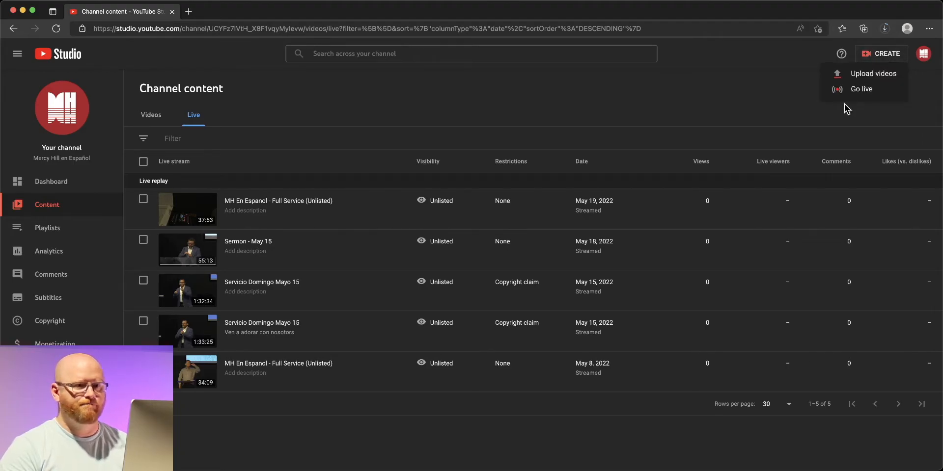
click(872, 73)
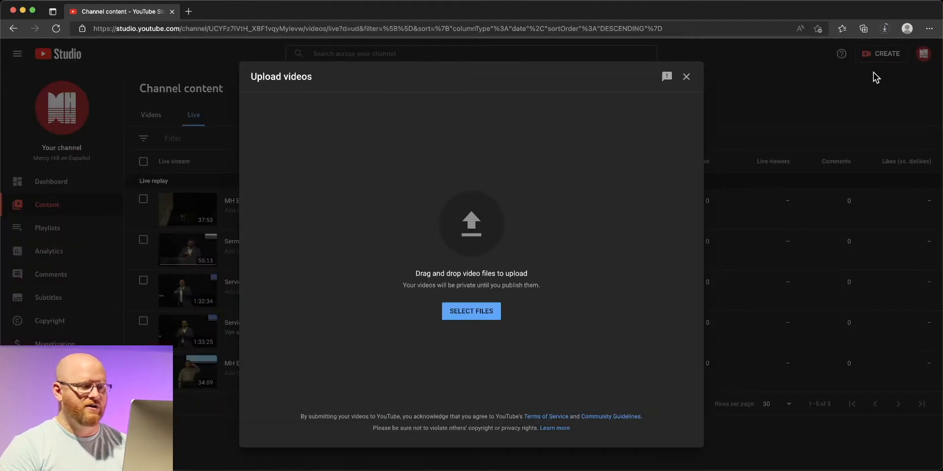
mouse_move(547, 218)
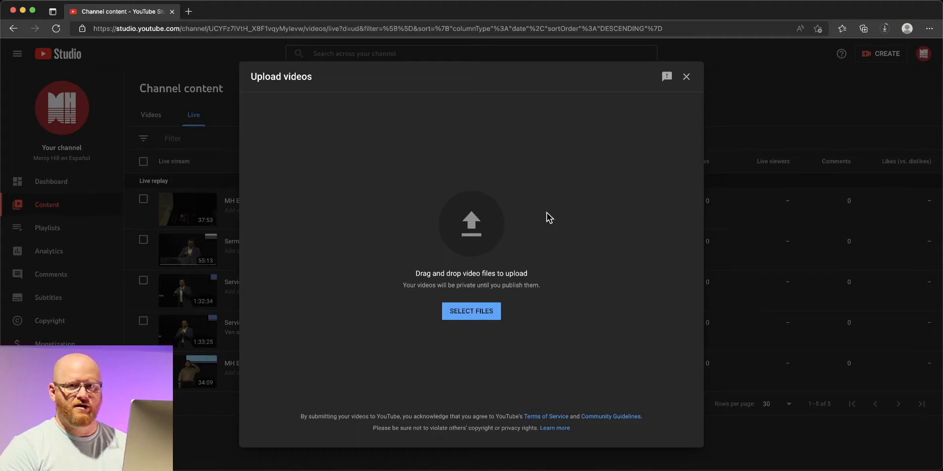
mouse_move(435, 319)
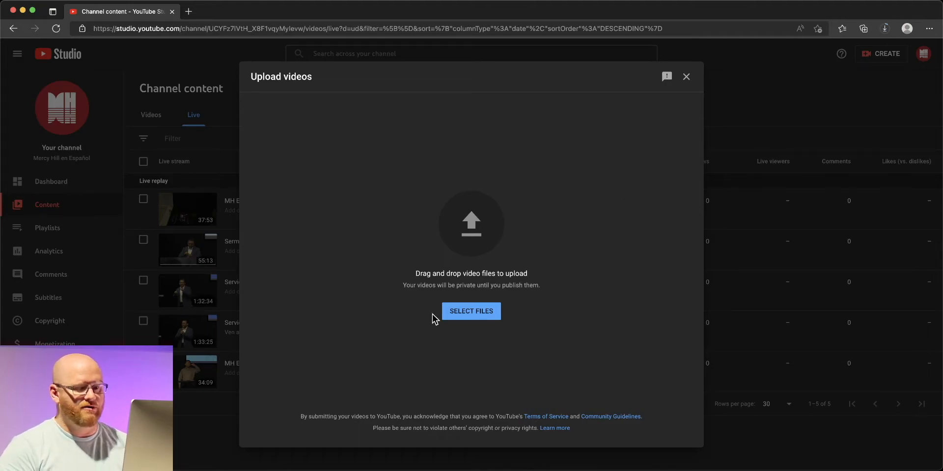
click(471, 311)
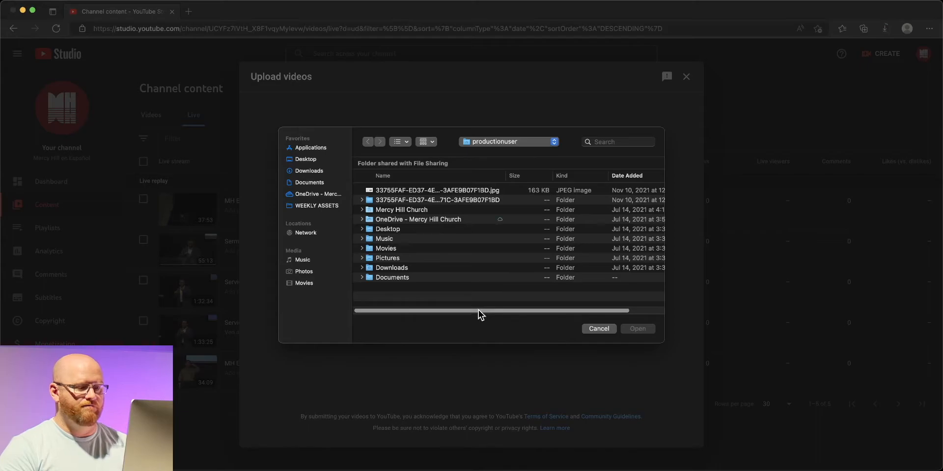
click(308, 171)
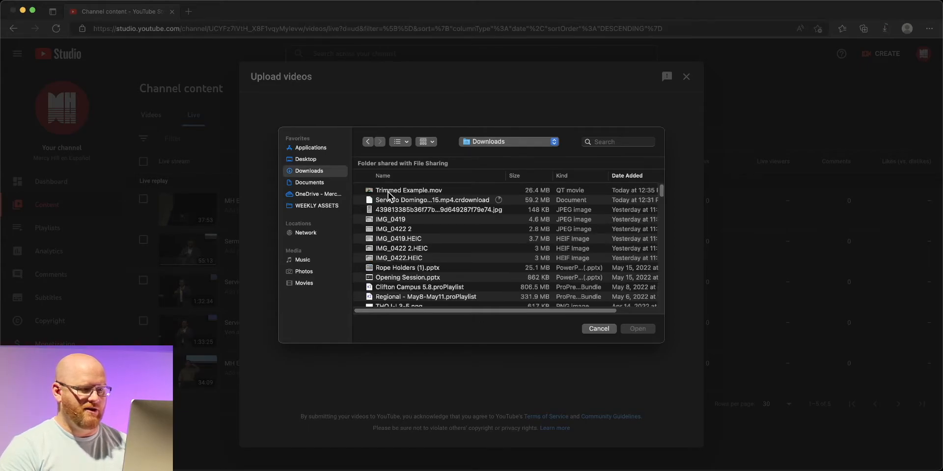
click(598, 328)
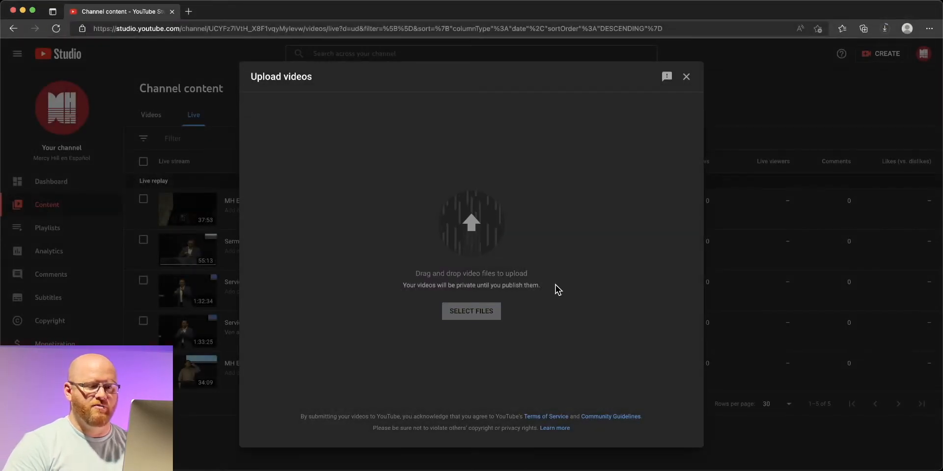
click(471, 311)
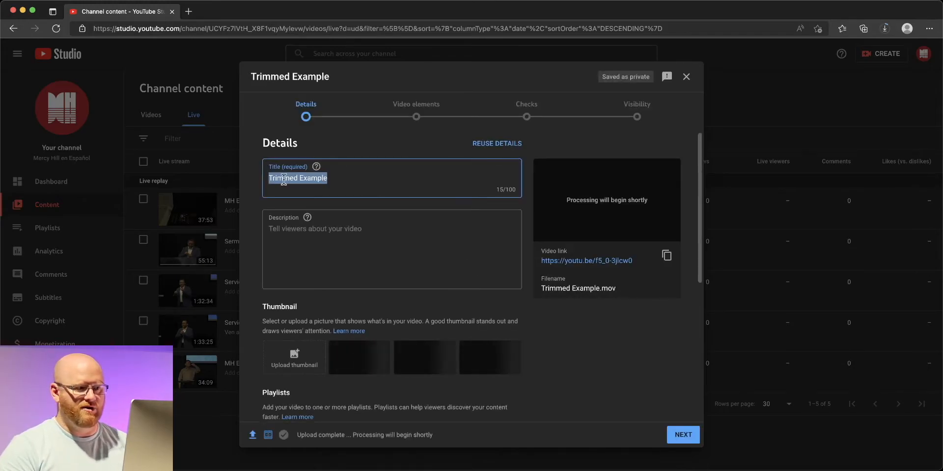
Step: Retitle the video 'Trimmed Example - Delete Me' and describe it as 'This is simply an example.'
click(365, 177)
text( - Delete Me)
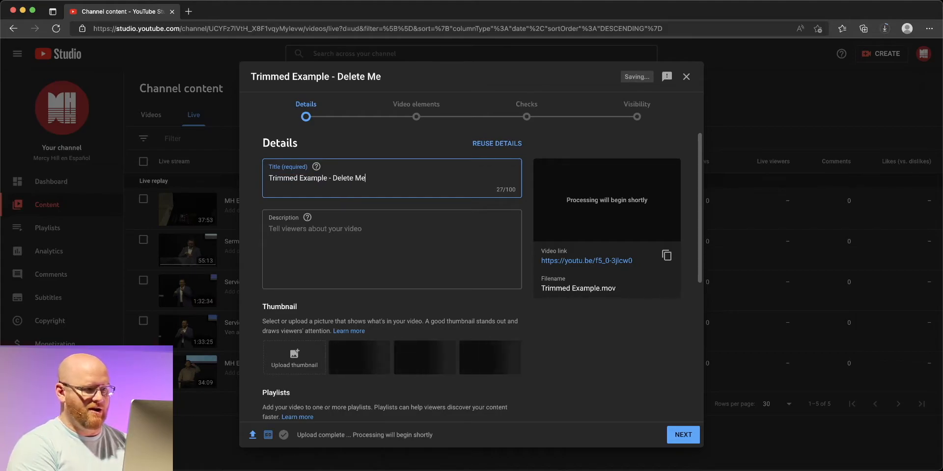
click(392, 249)
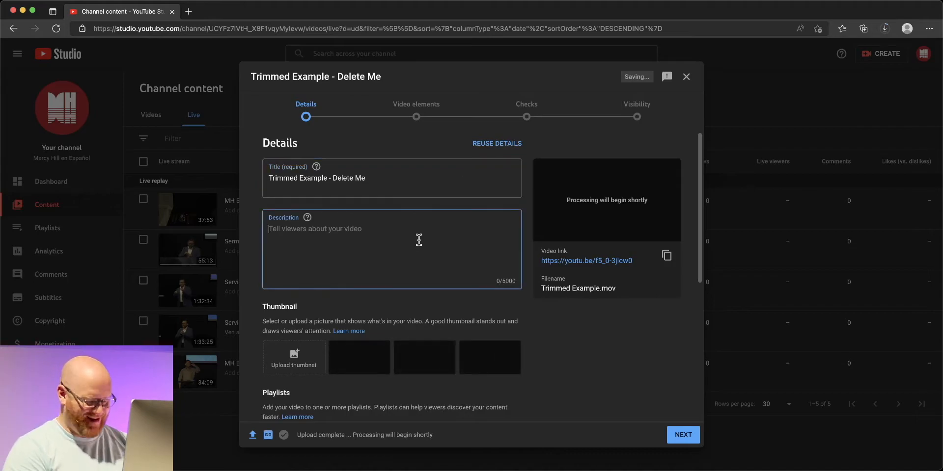
text(This is simpl)
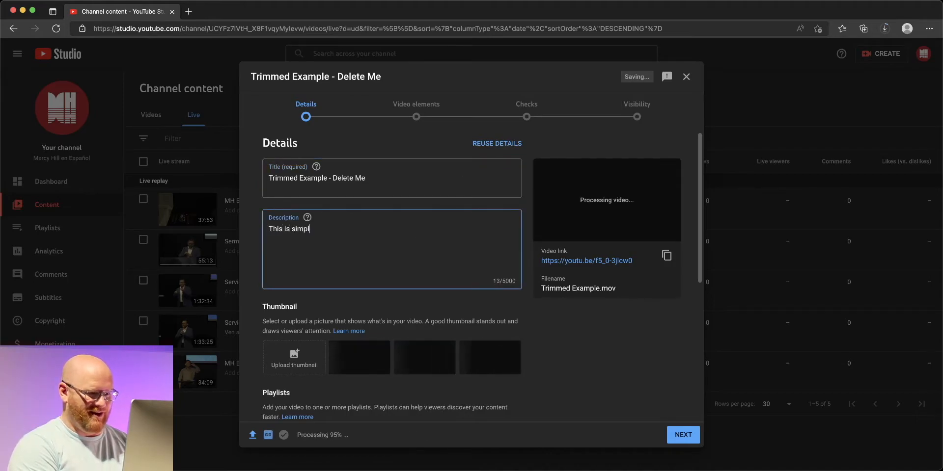
text(y an example.)
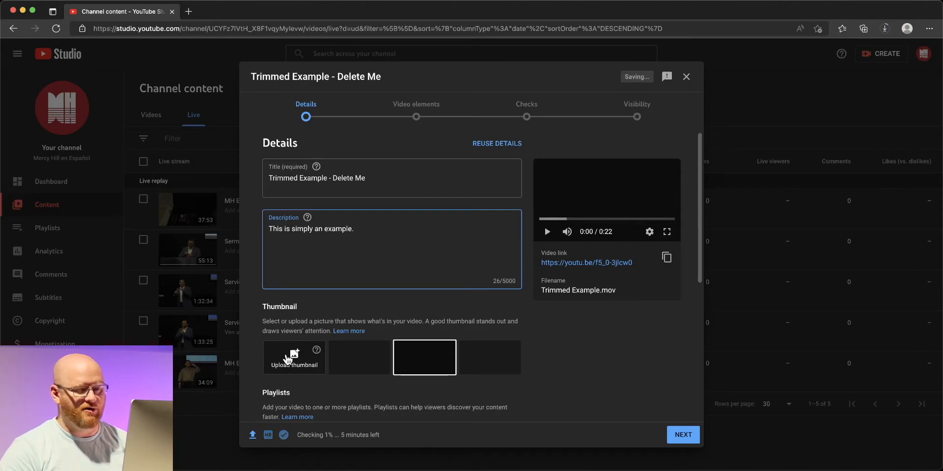
mouse_move(540, 354)
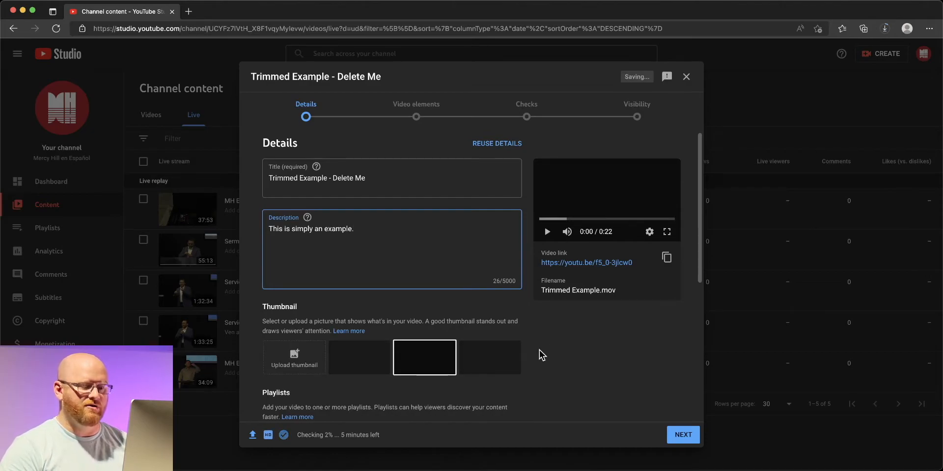
scroll(down, 3)
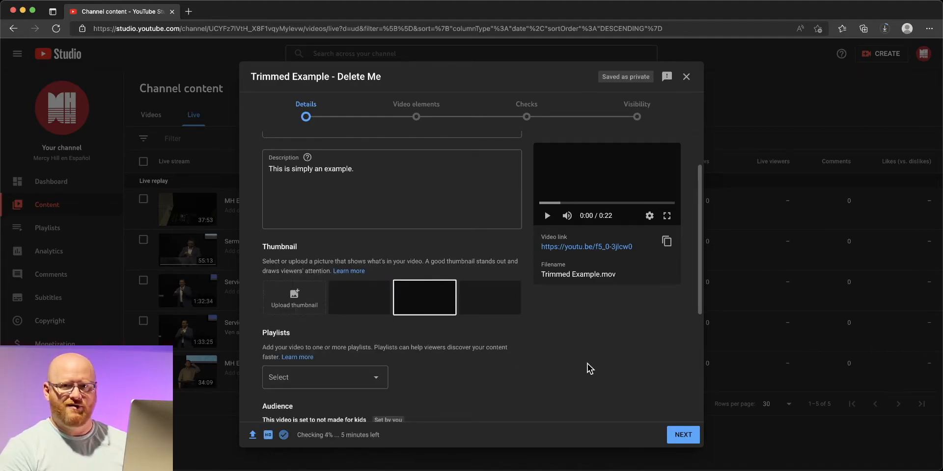
scroll(down, 3)
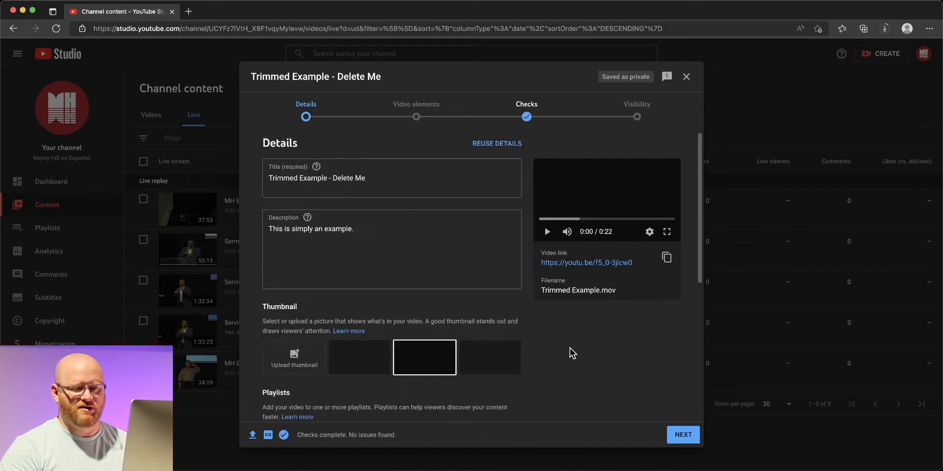
Step: Advance through the Video elements and Checks steps to Visibility
click(682, 435)
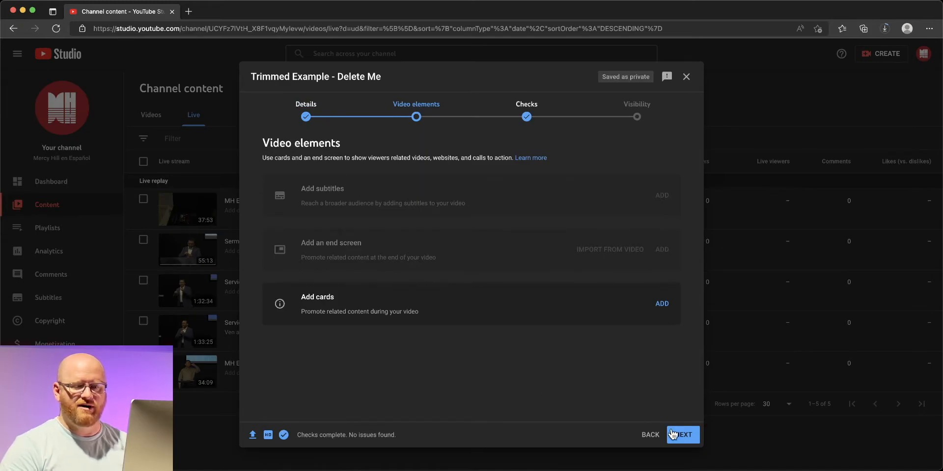
click(682, 436)
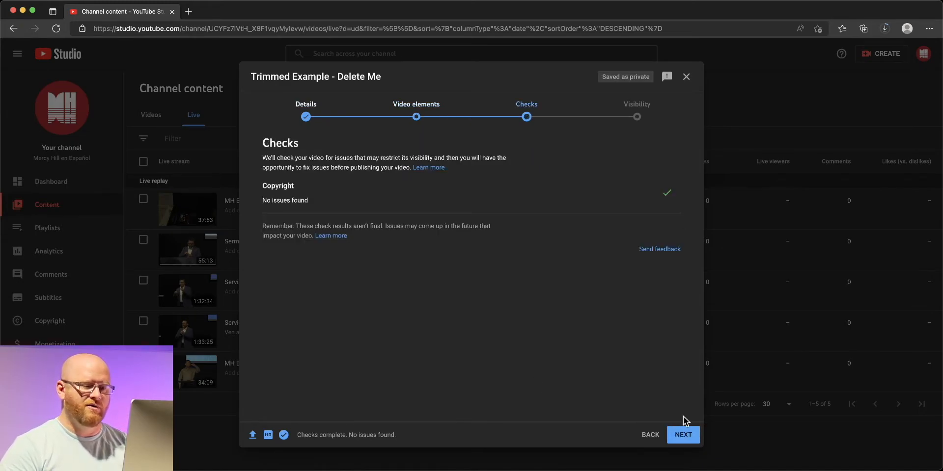
click(683, 435)
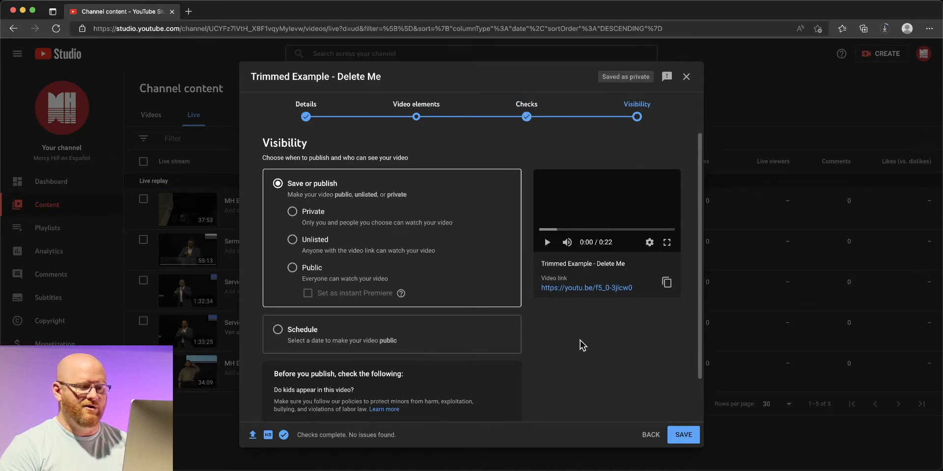
Step: Set visibility to Private and save the upload
click(293, 212)
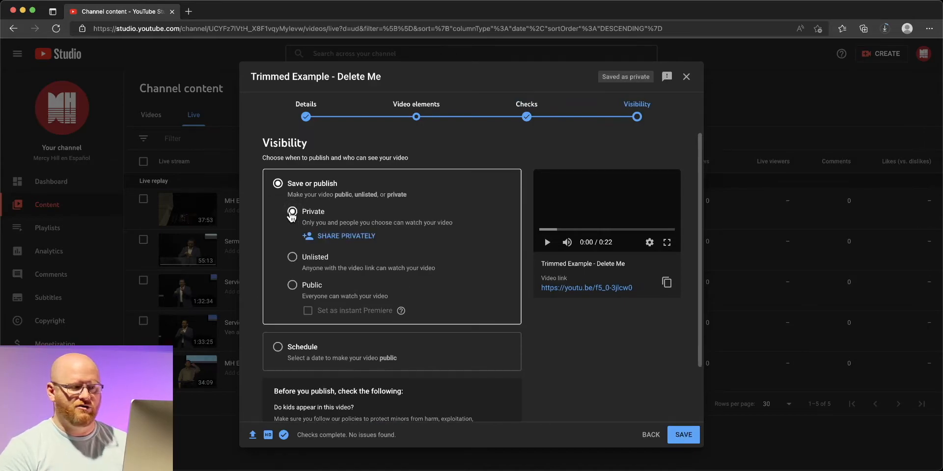
click(292, 212)
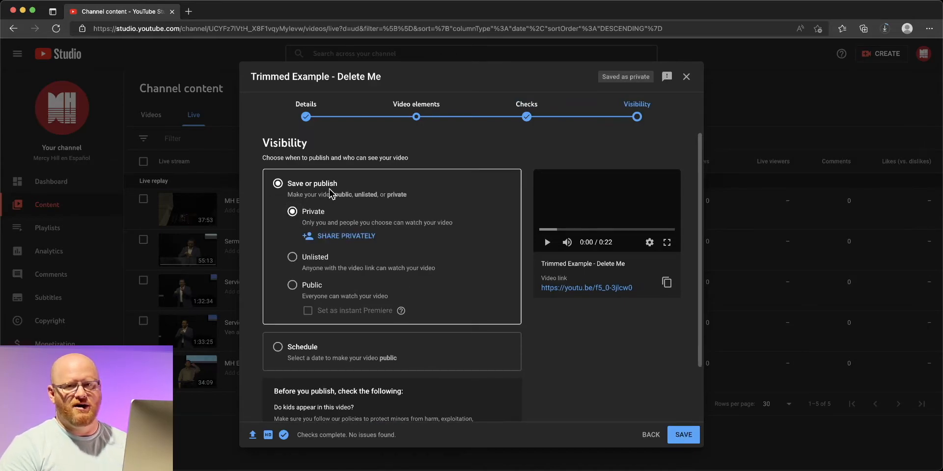
mouse_move(301, 224)
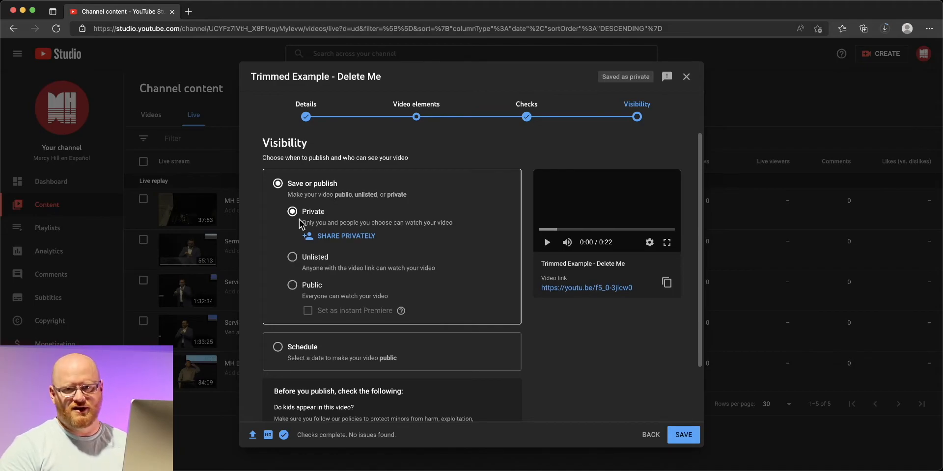
mouse_move(297, 231)
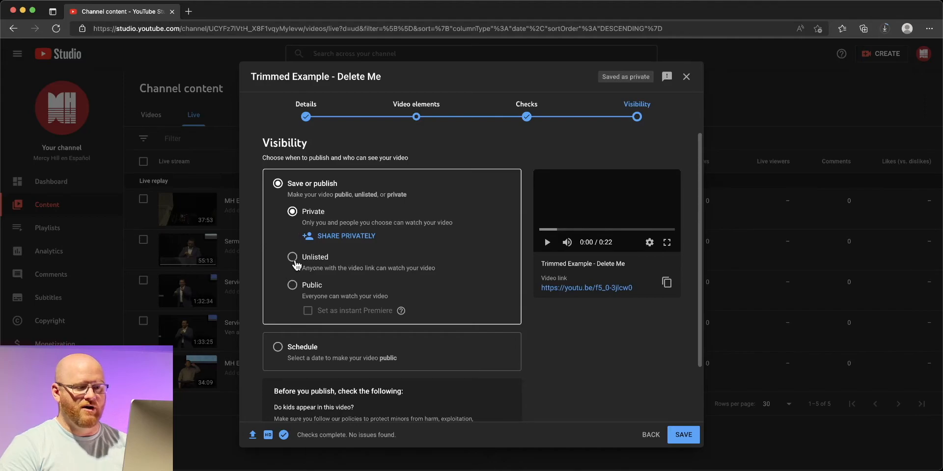
mouse_move(451, 353)
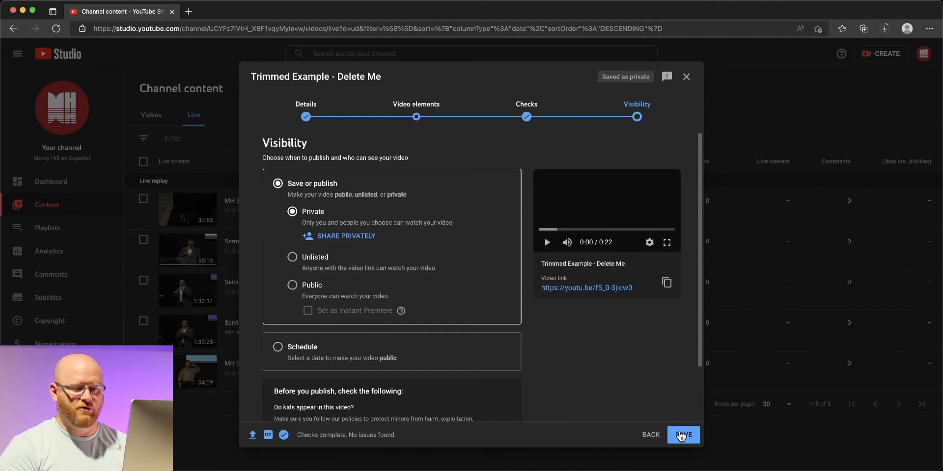
click(682, 435)
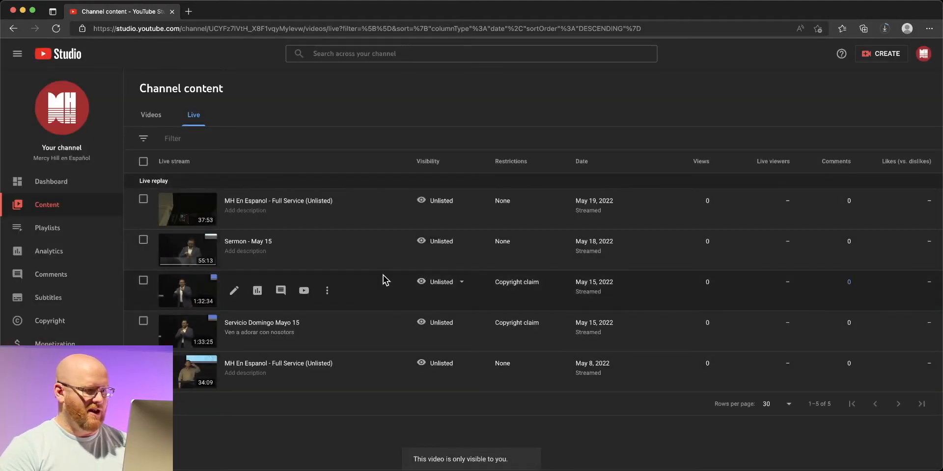
Step: Show the Videos list with the new 22-second private clip on top
click(151, 115)
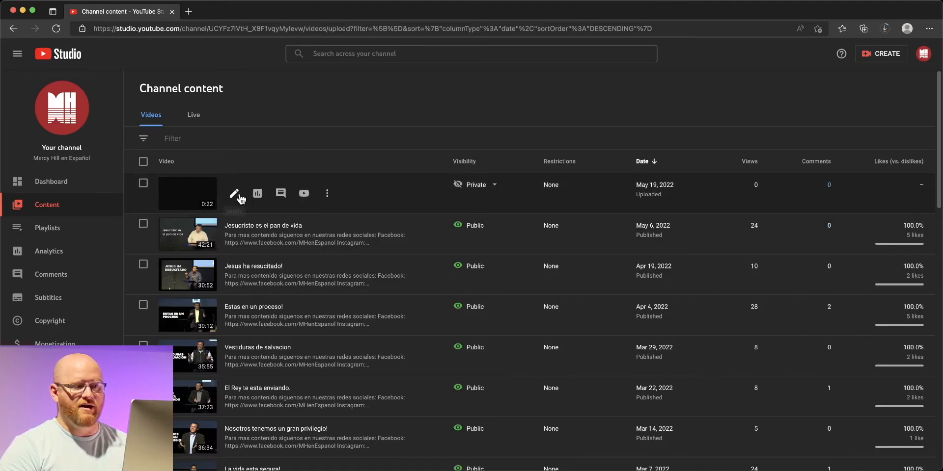
mouse_move(234, 193)
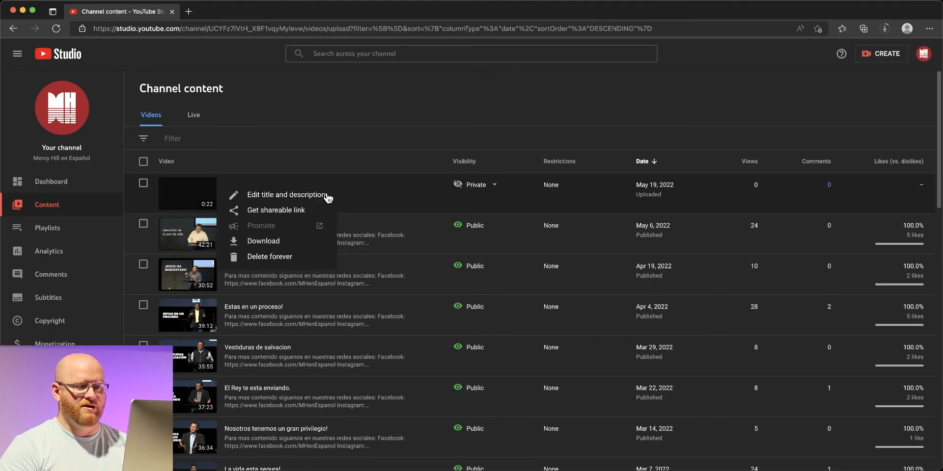
mouse_move(363, 151)
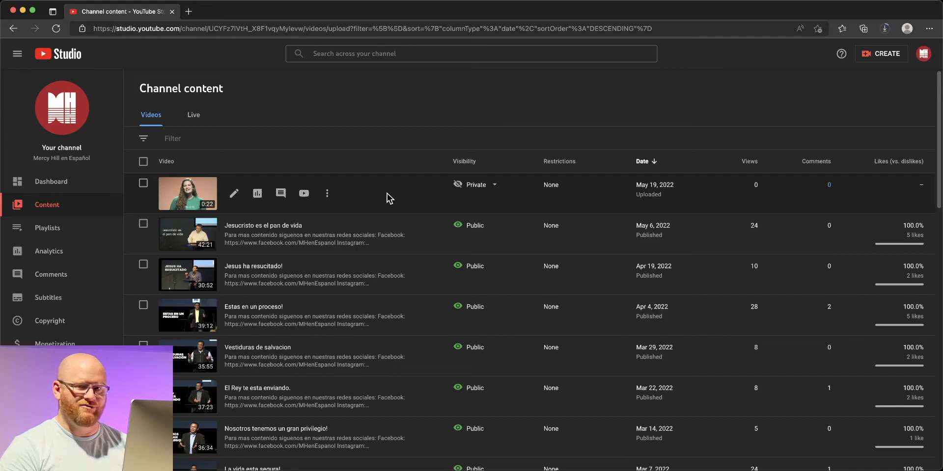
mouse_move(143, 185)
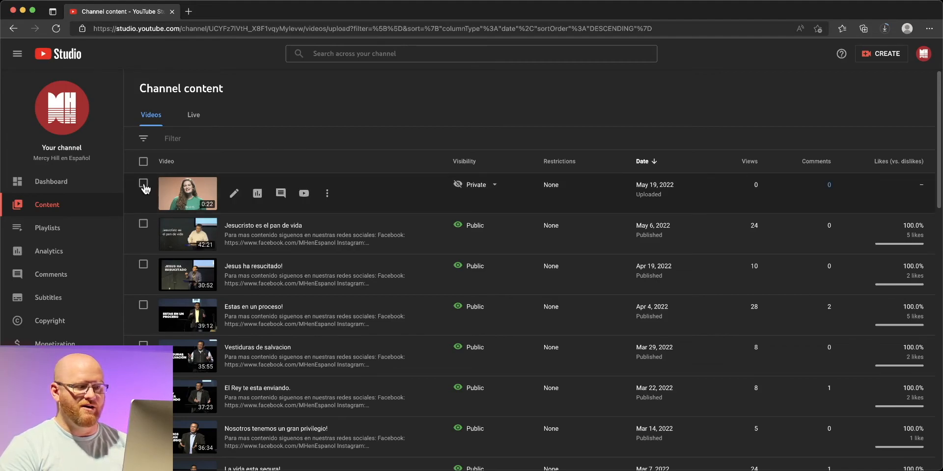
Step: Select 'Trimmed Example - Delete Me' and confirm Delete forever from More actions
click(143, 184)
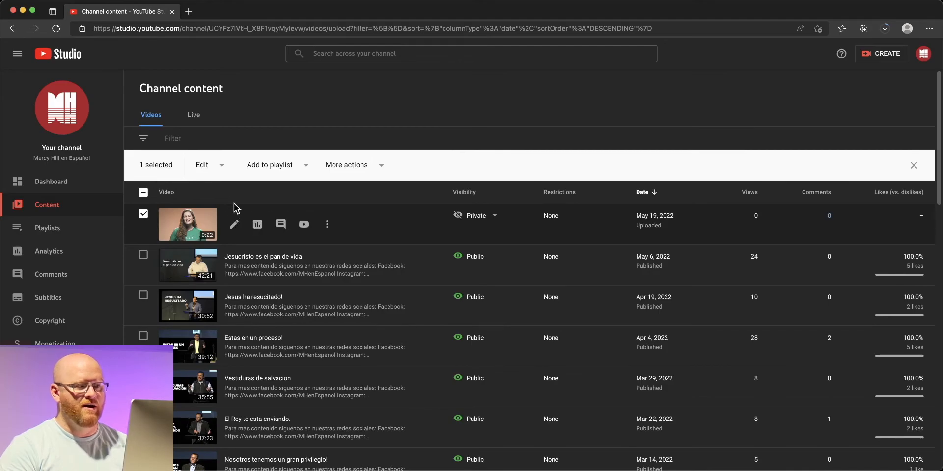
click(347, 165)
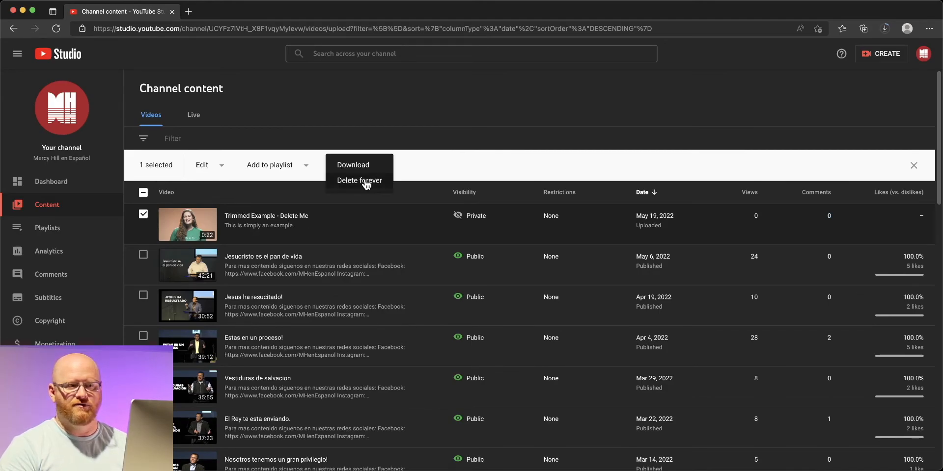
click(359, 181)
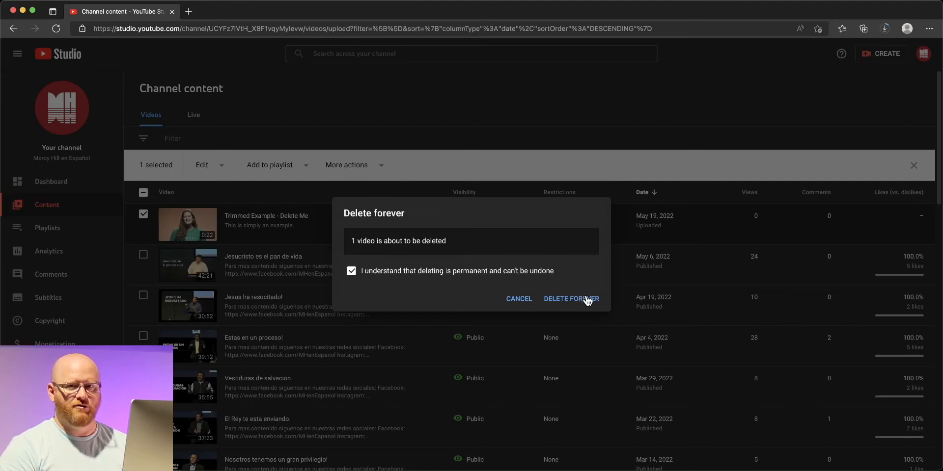
click(570, 299)
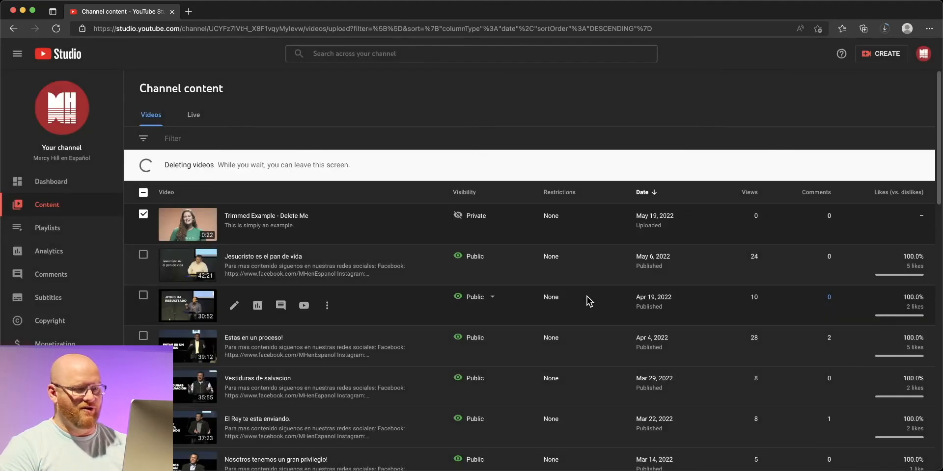